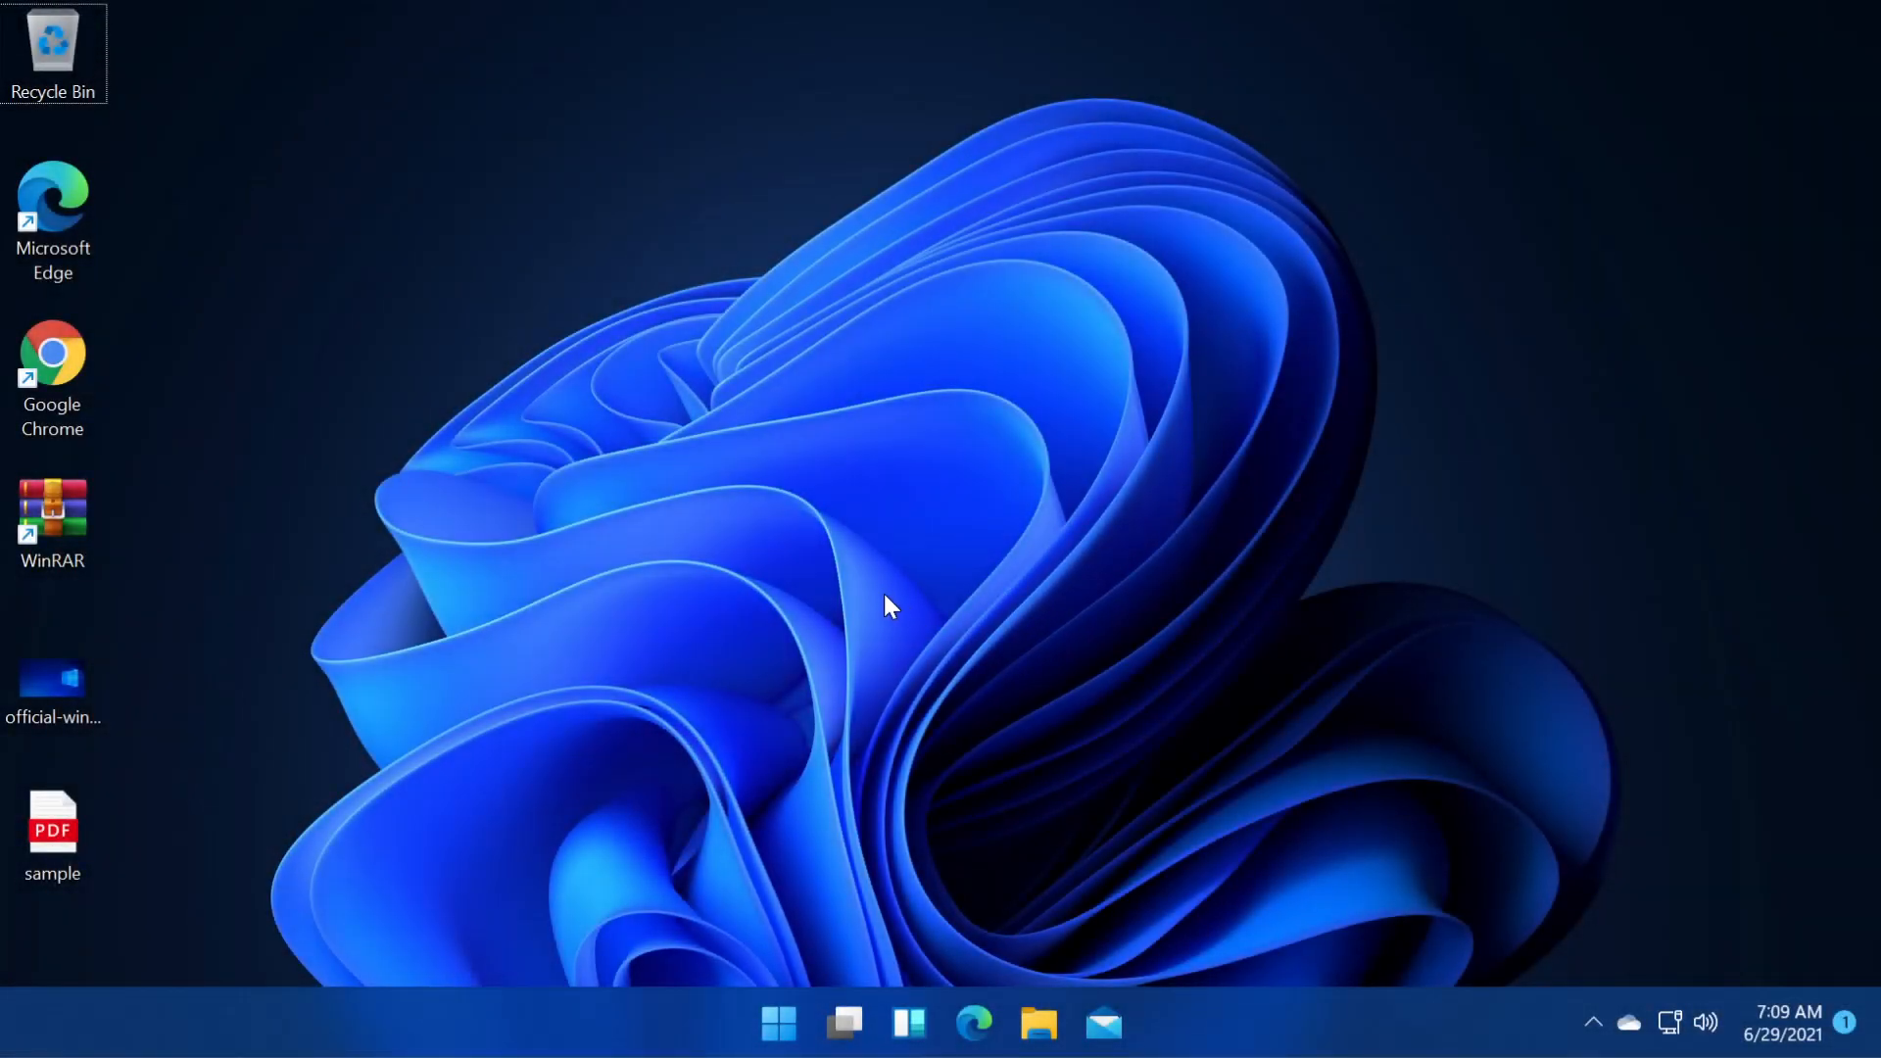
mouse_move(876, 588)
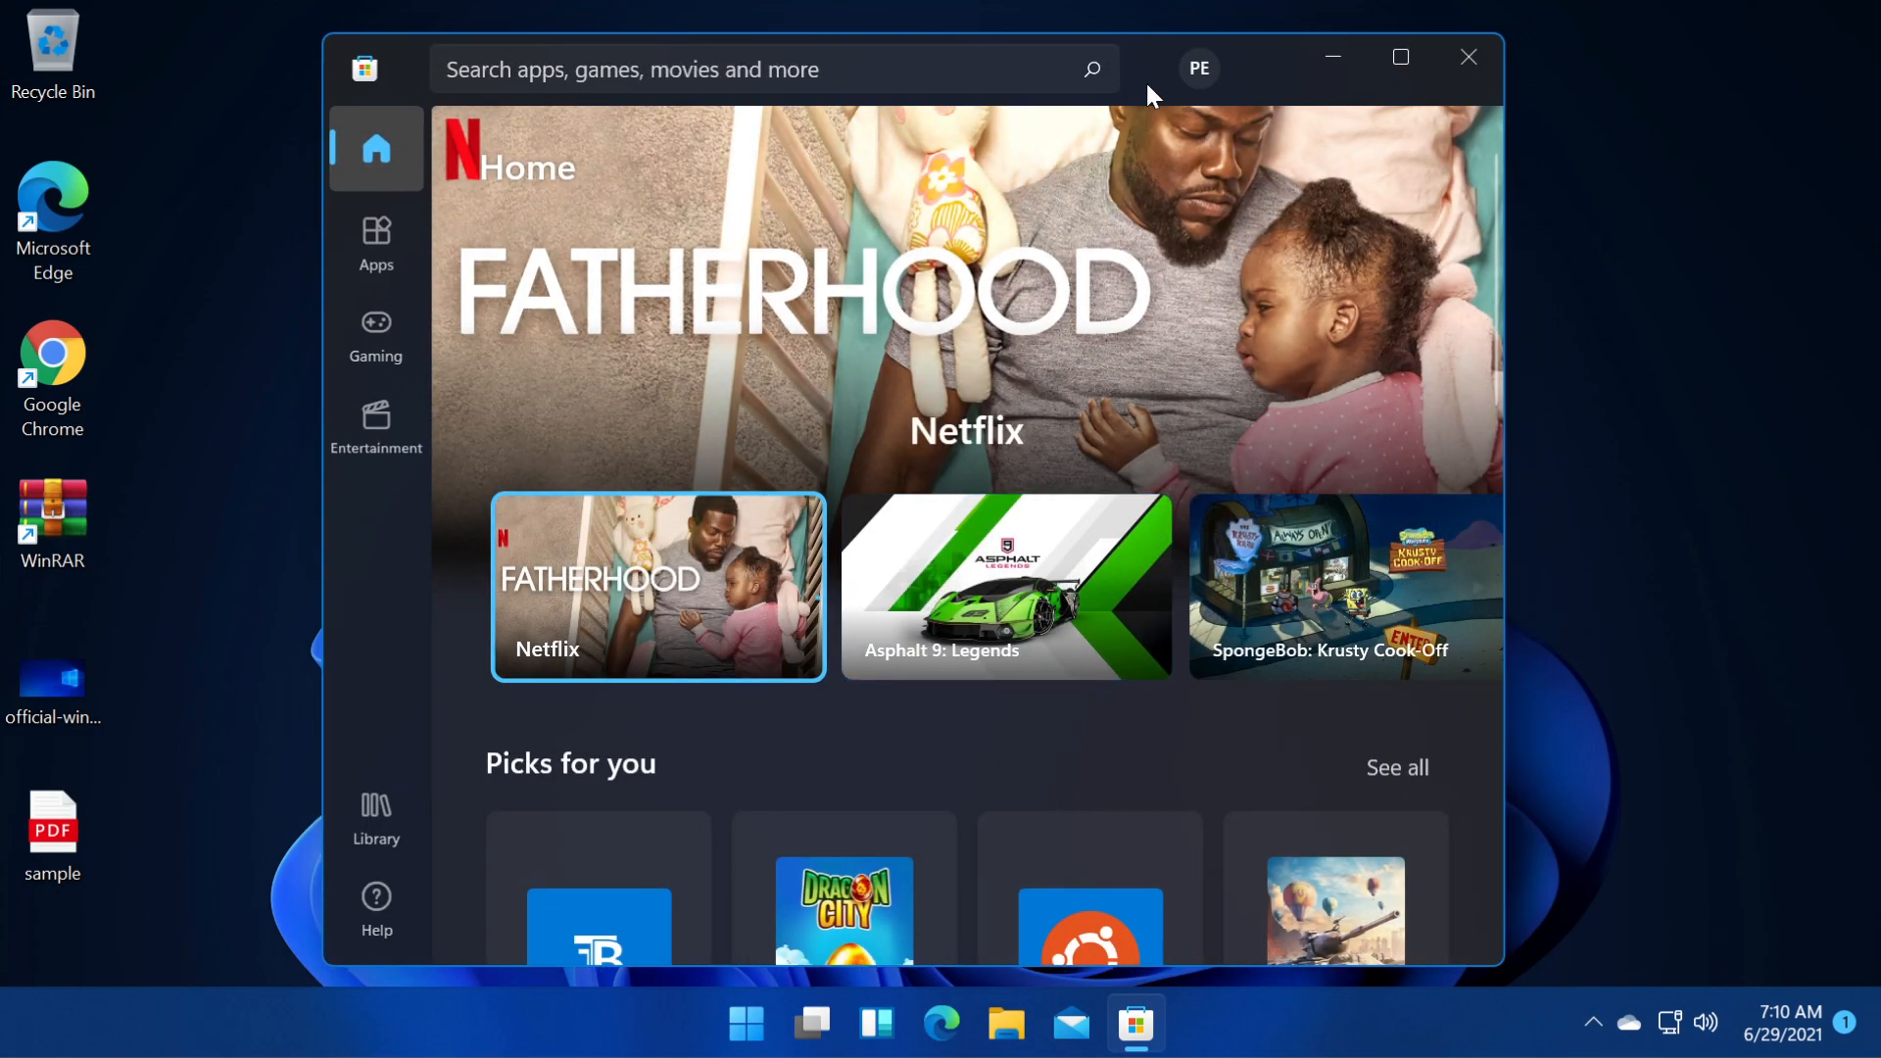
mouse_move(382, 566)
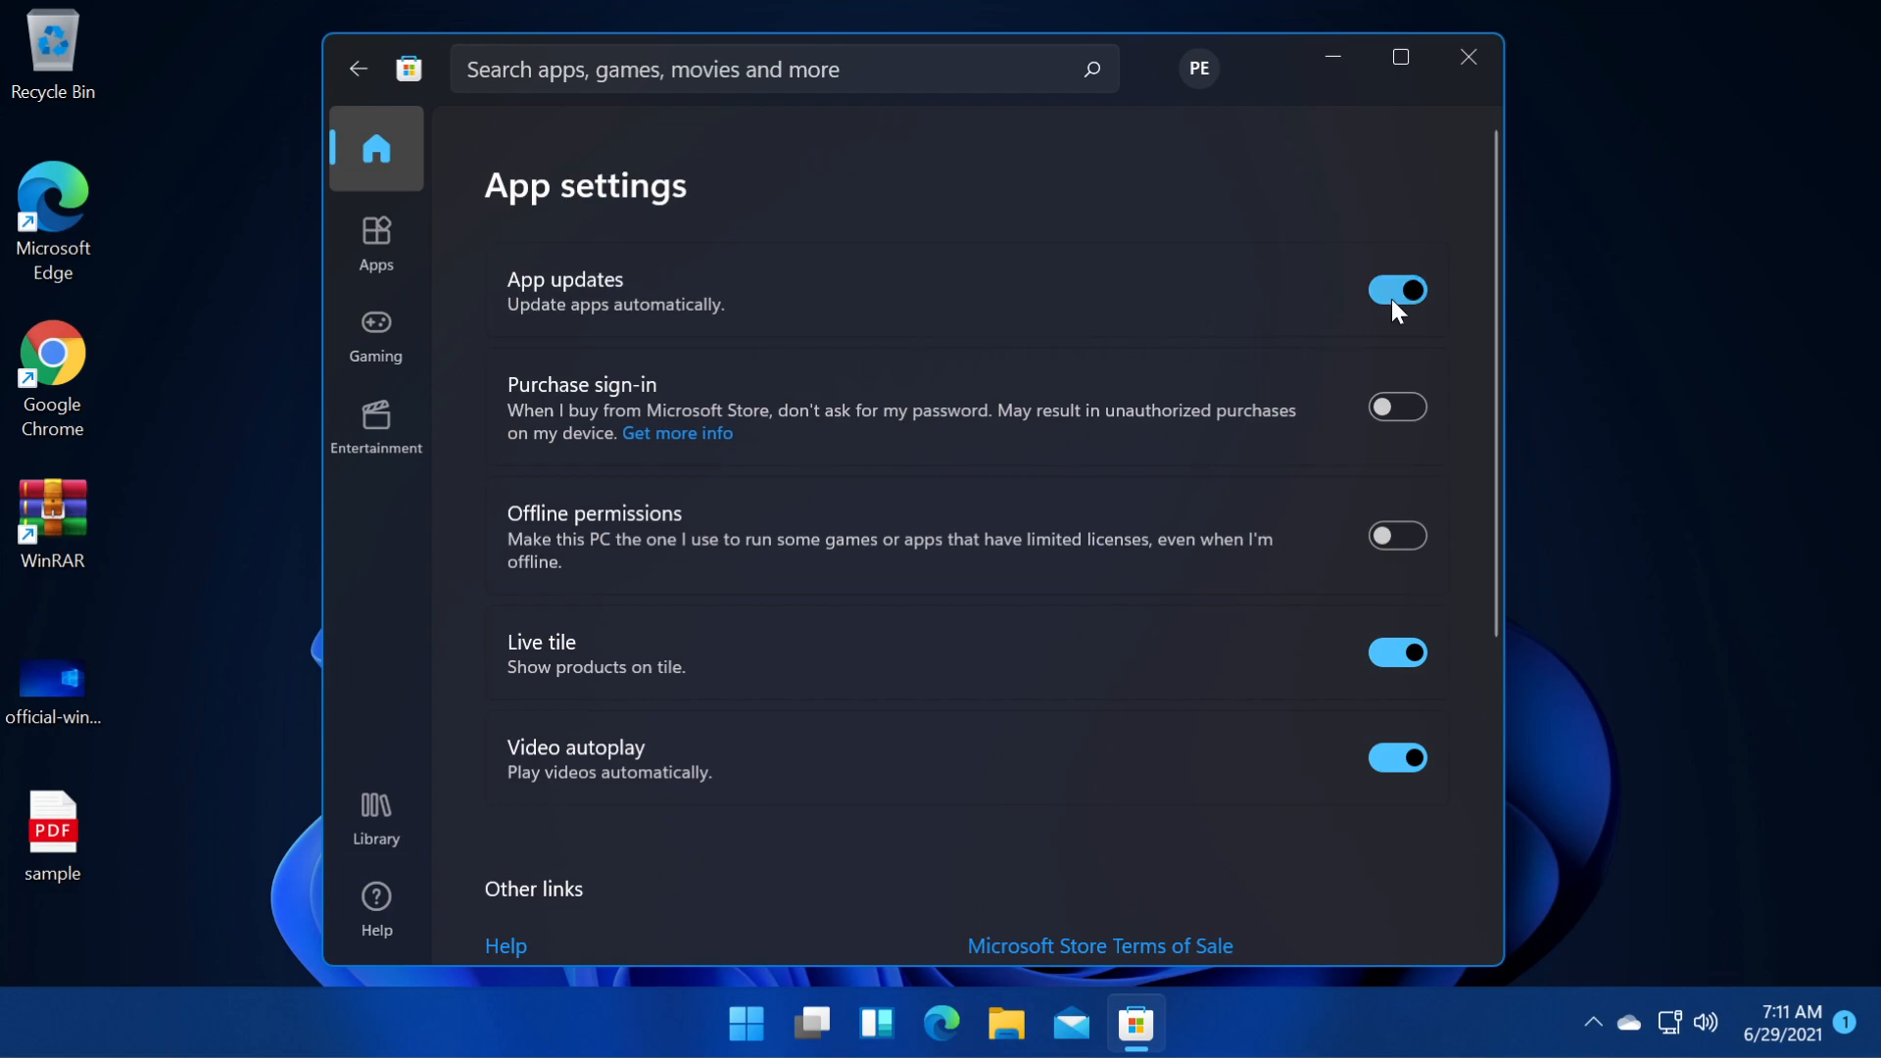
Turn on automatic app updates in App settings, then go back to the Home page.
left_click(1397, 289)
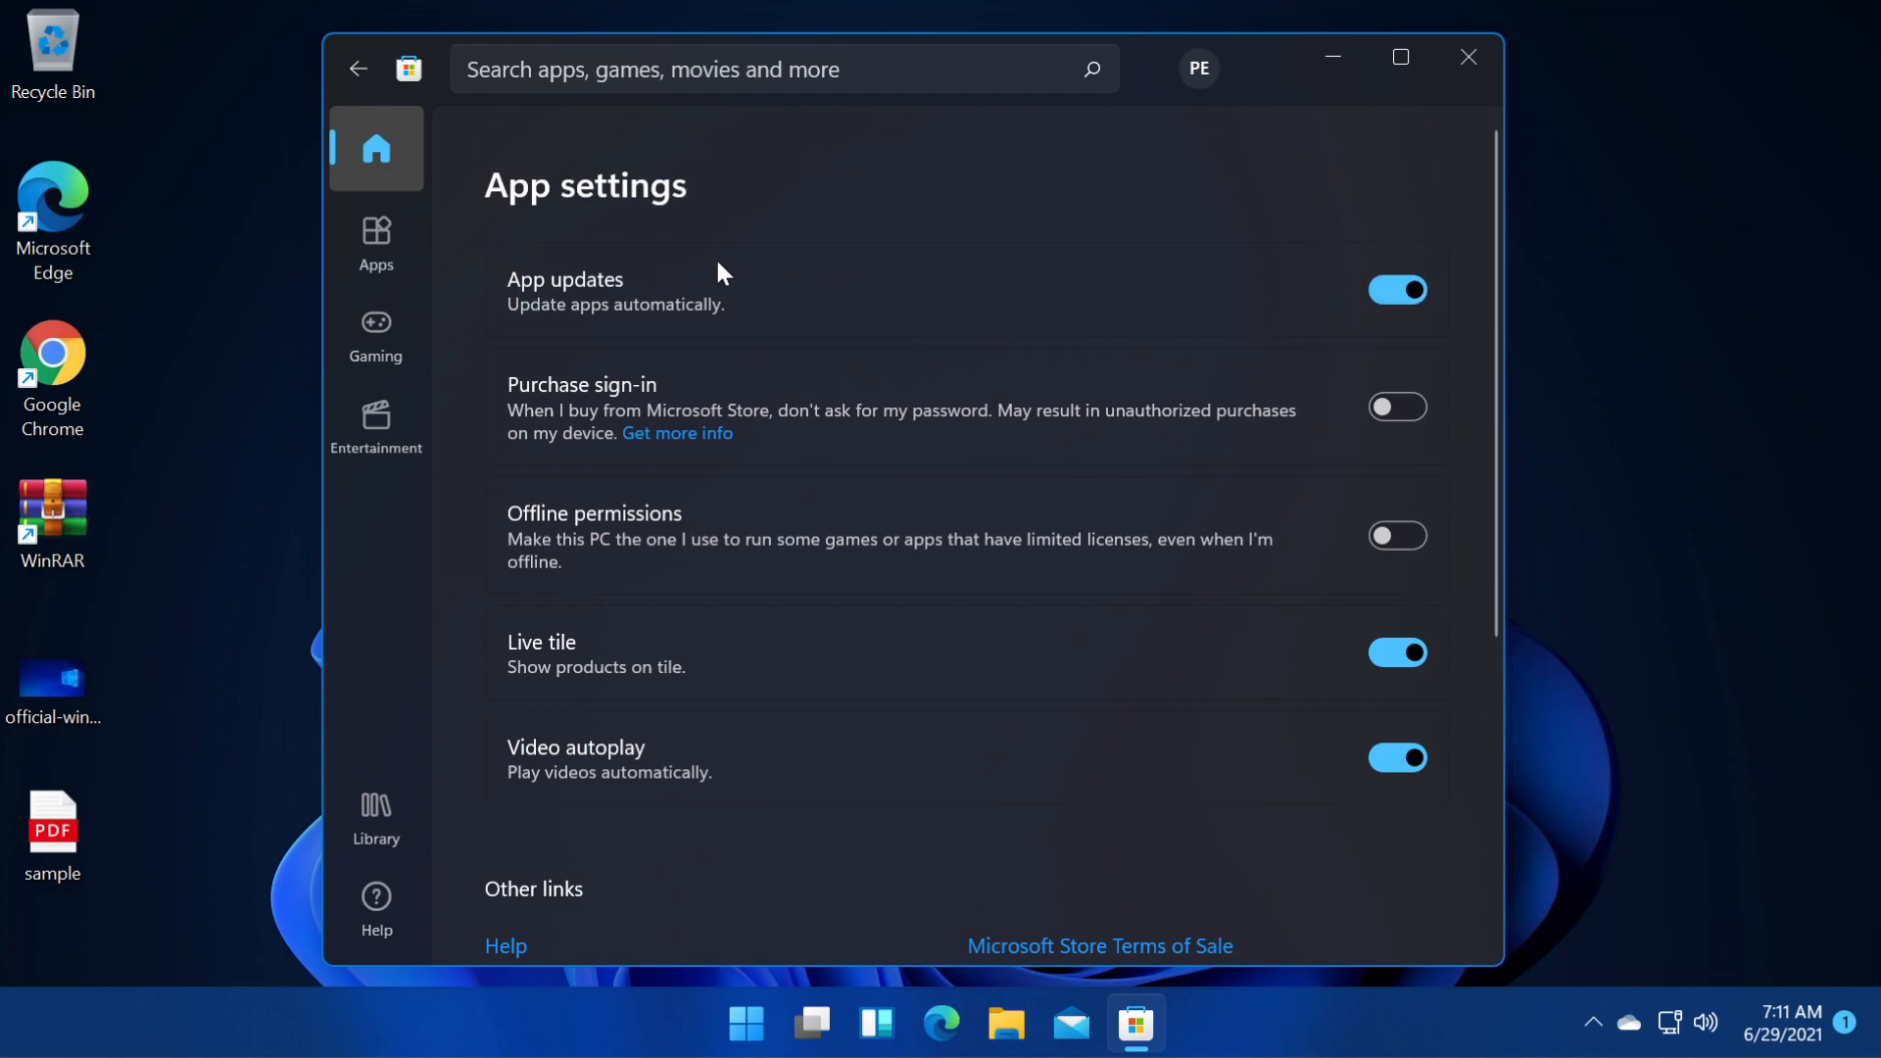
mouse_move(675, 223)
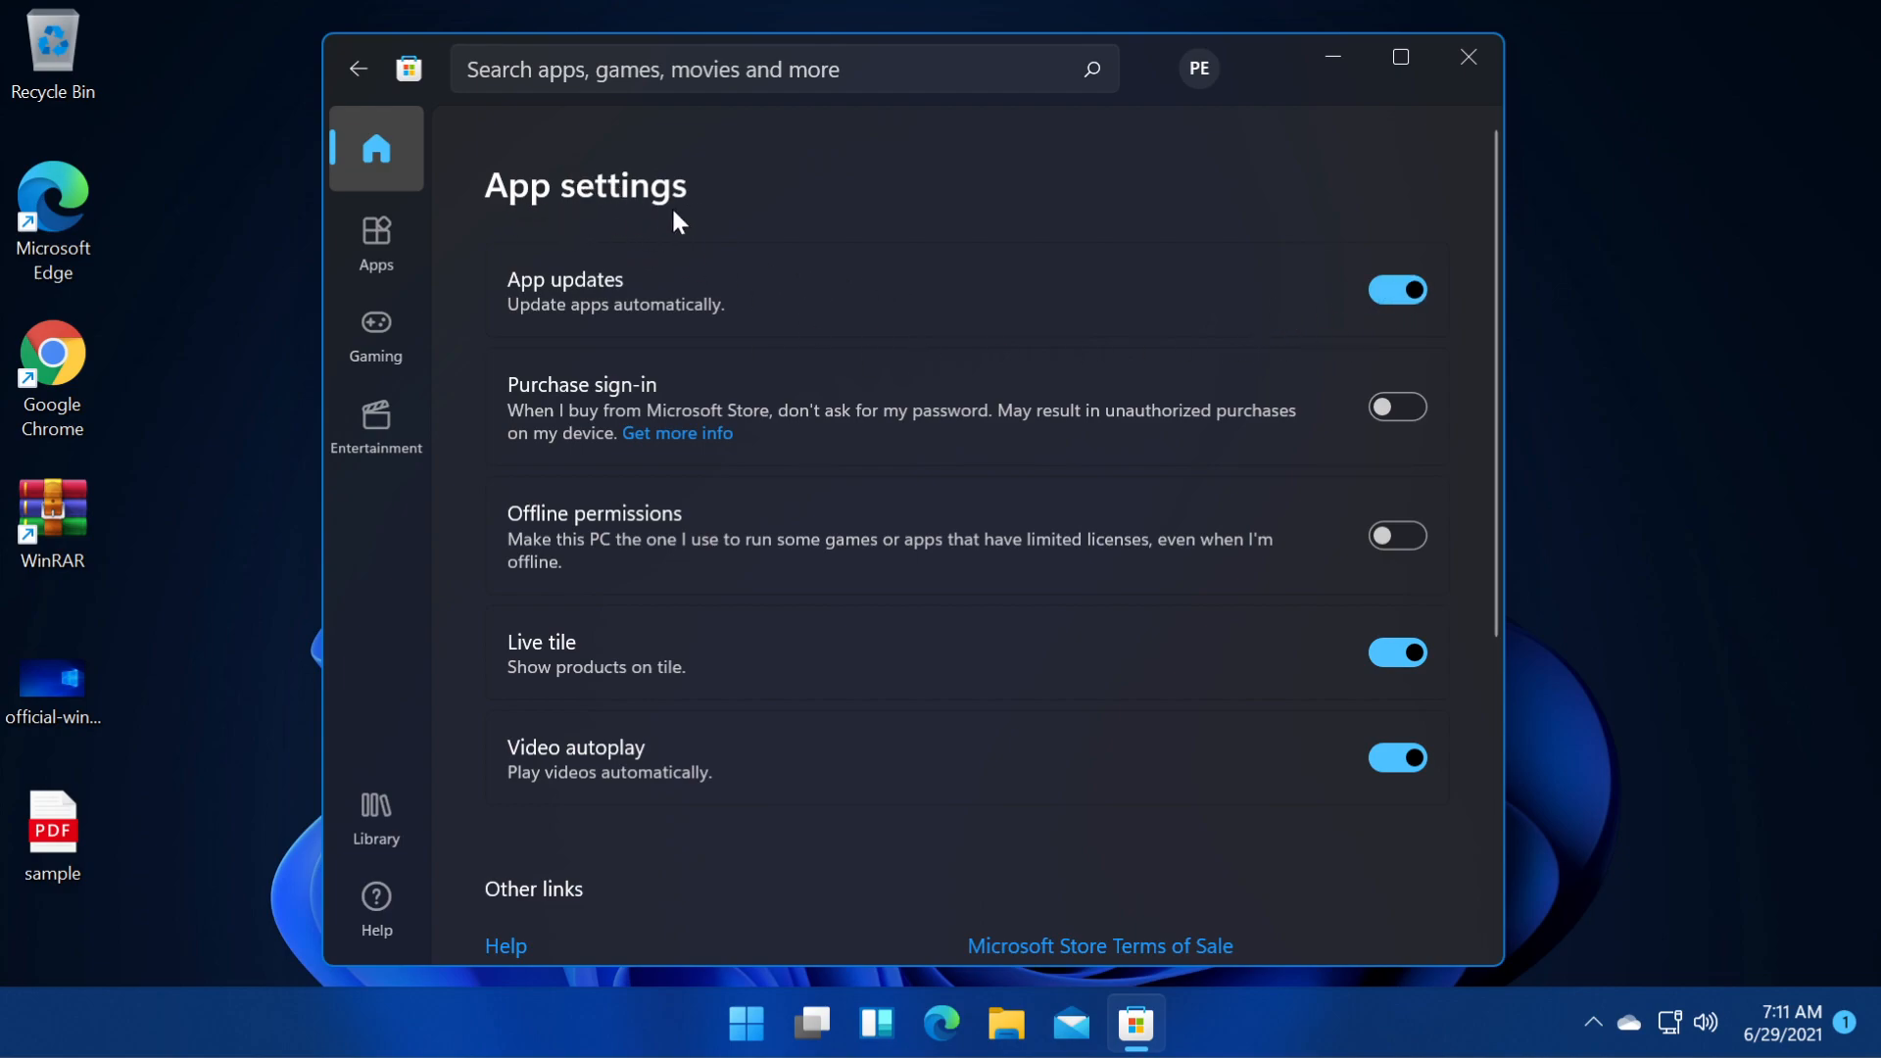
left_click(375, 147)
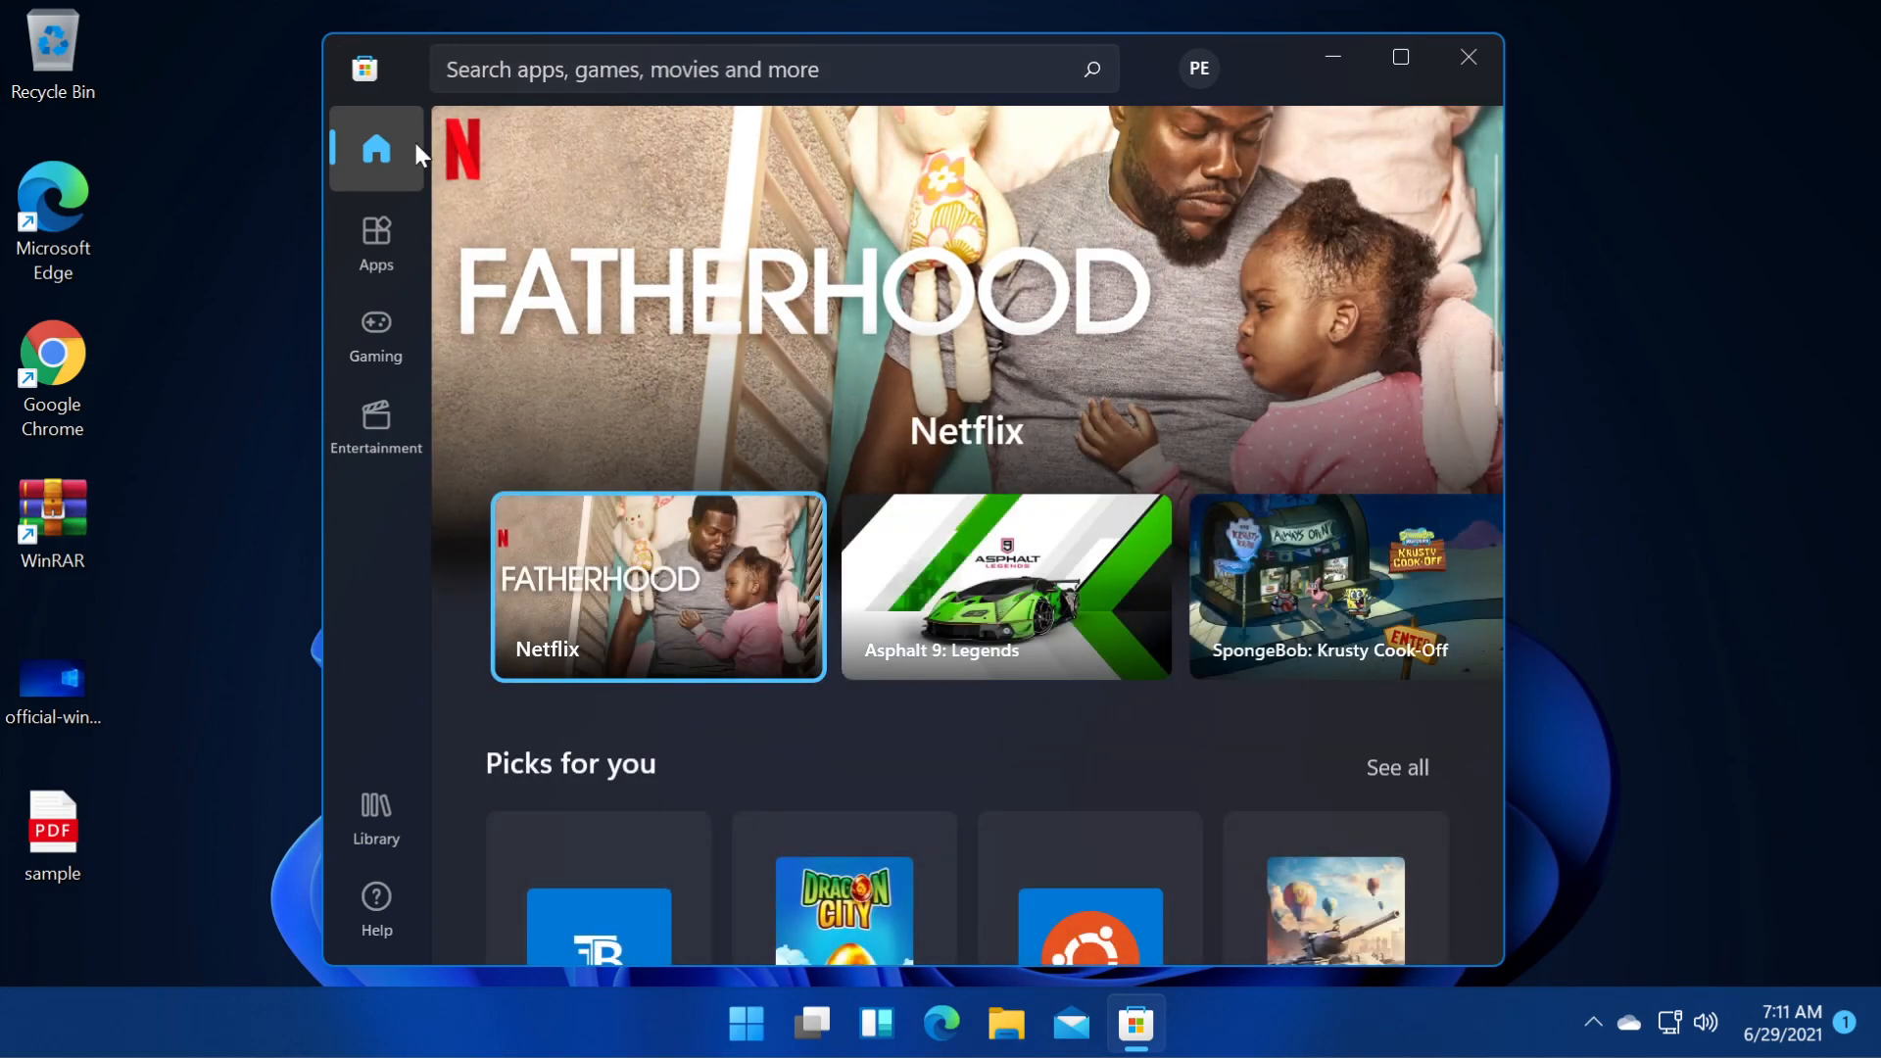
mouse_move(271, 198)
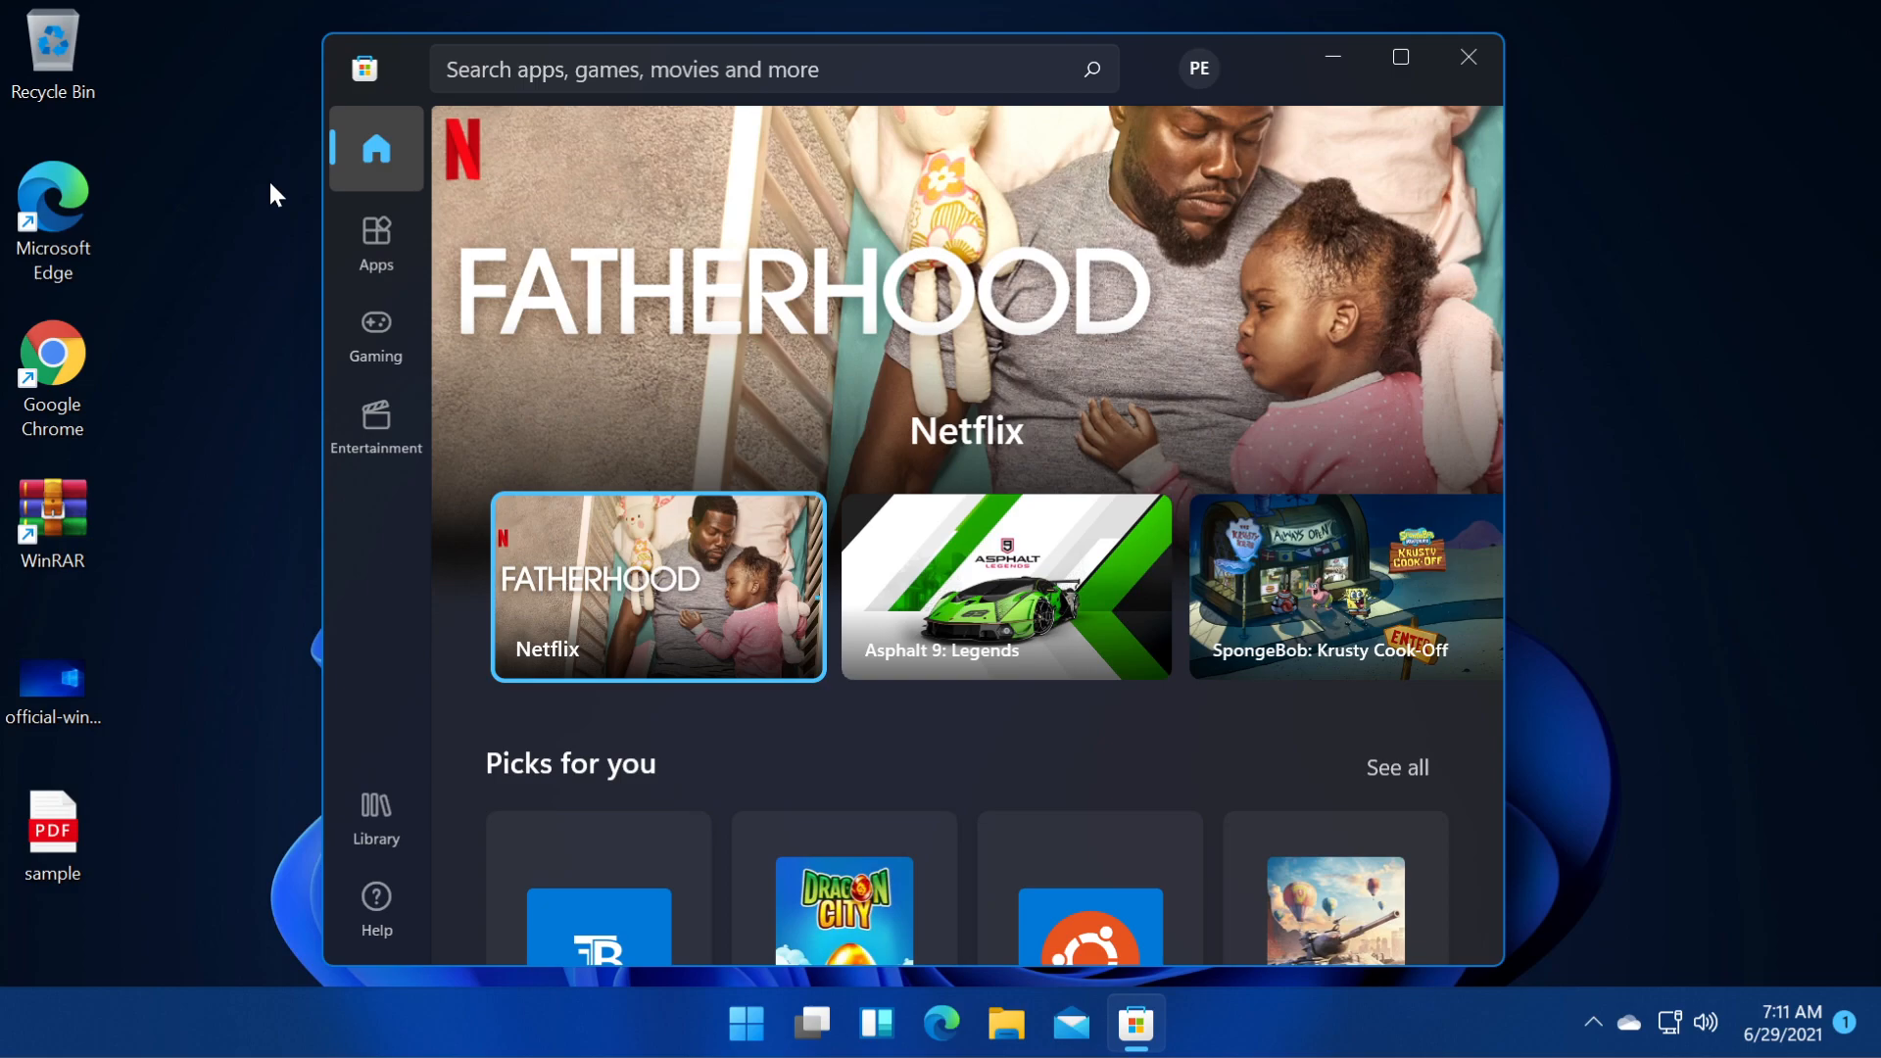
mouse_move(1145, 92)
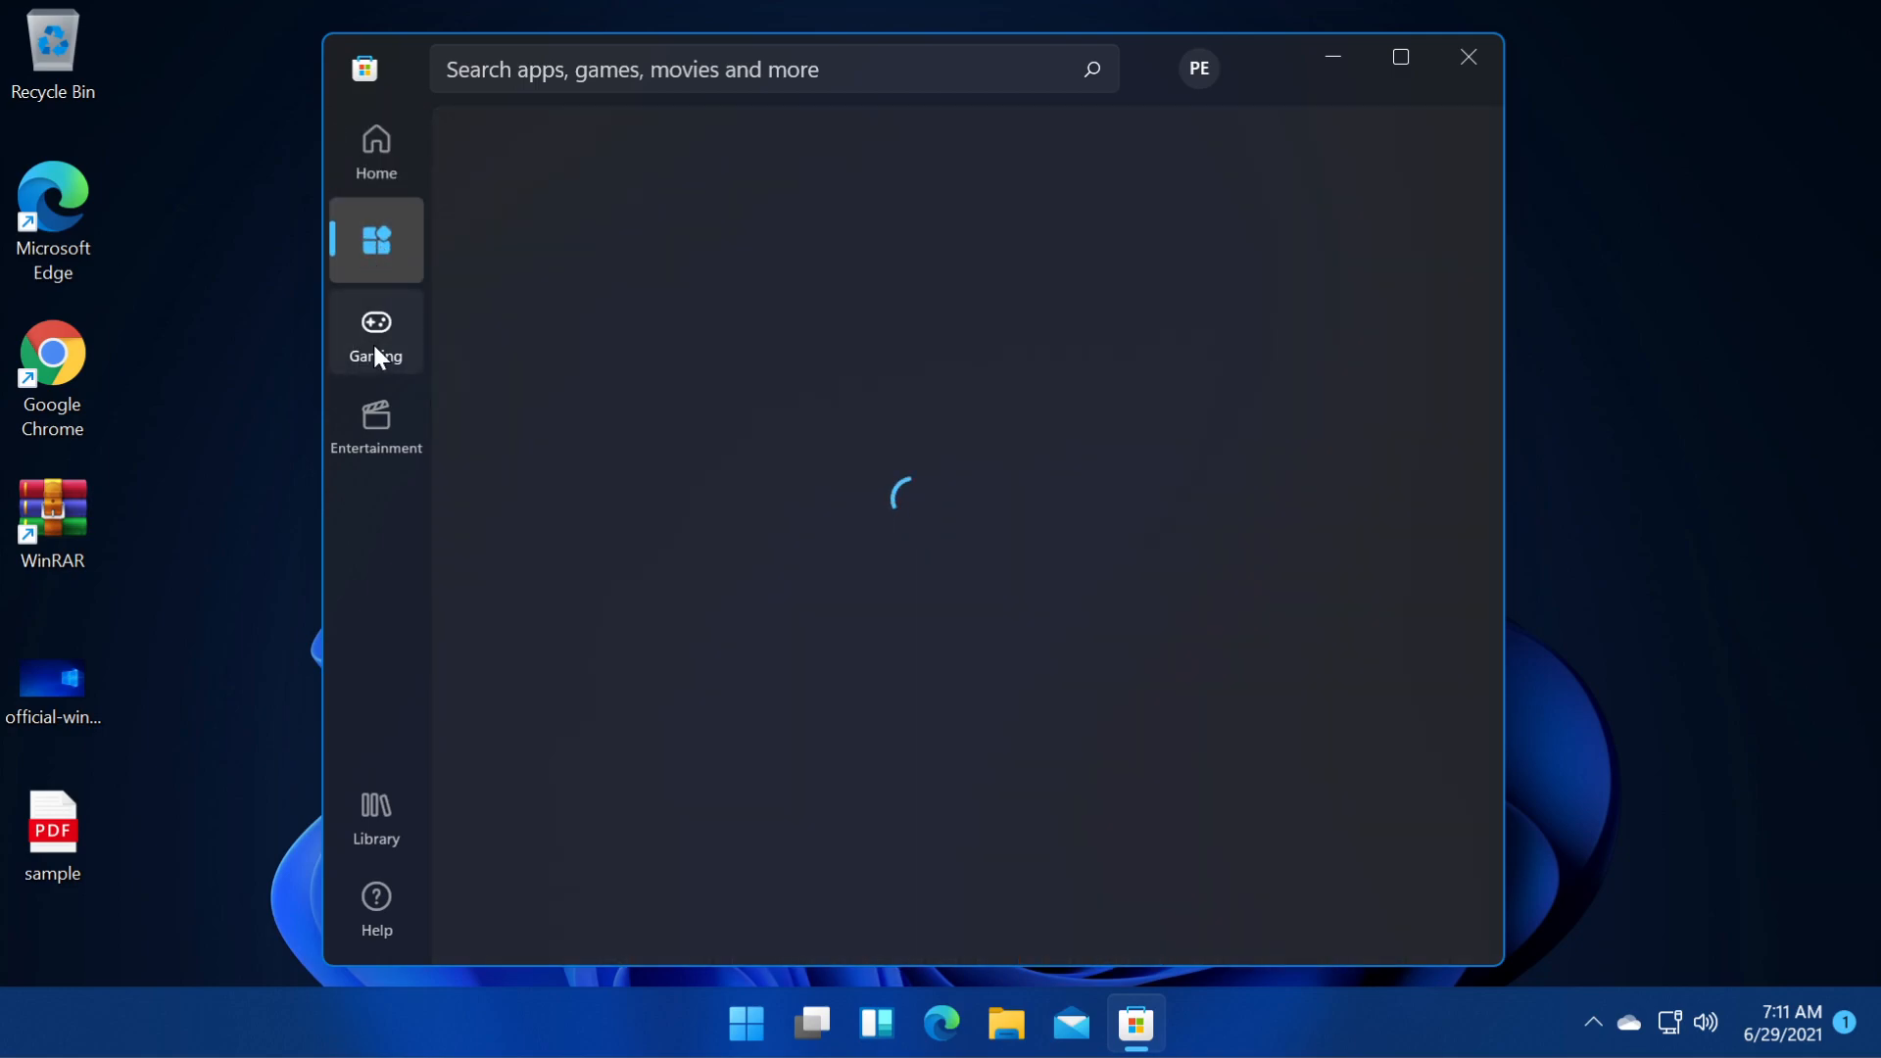
Browse the Entertainment section, then open Library and run Get updates for installed apps.
left_click(375, 423)
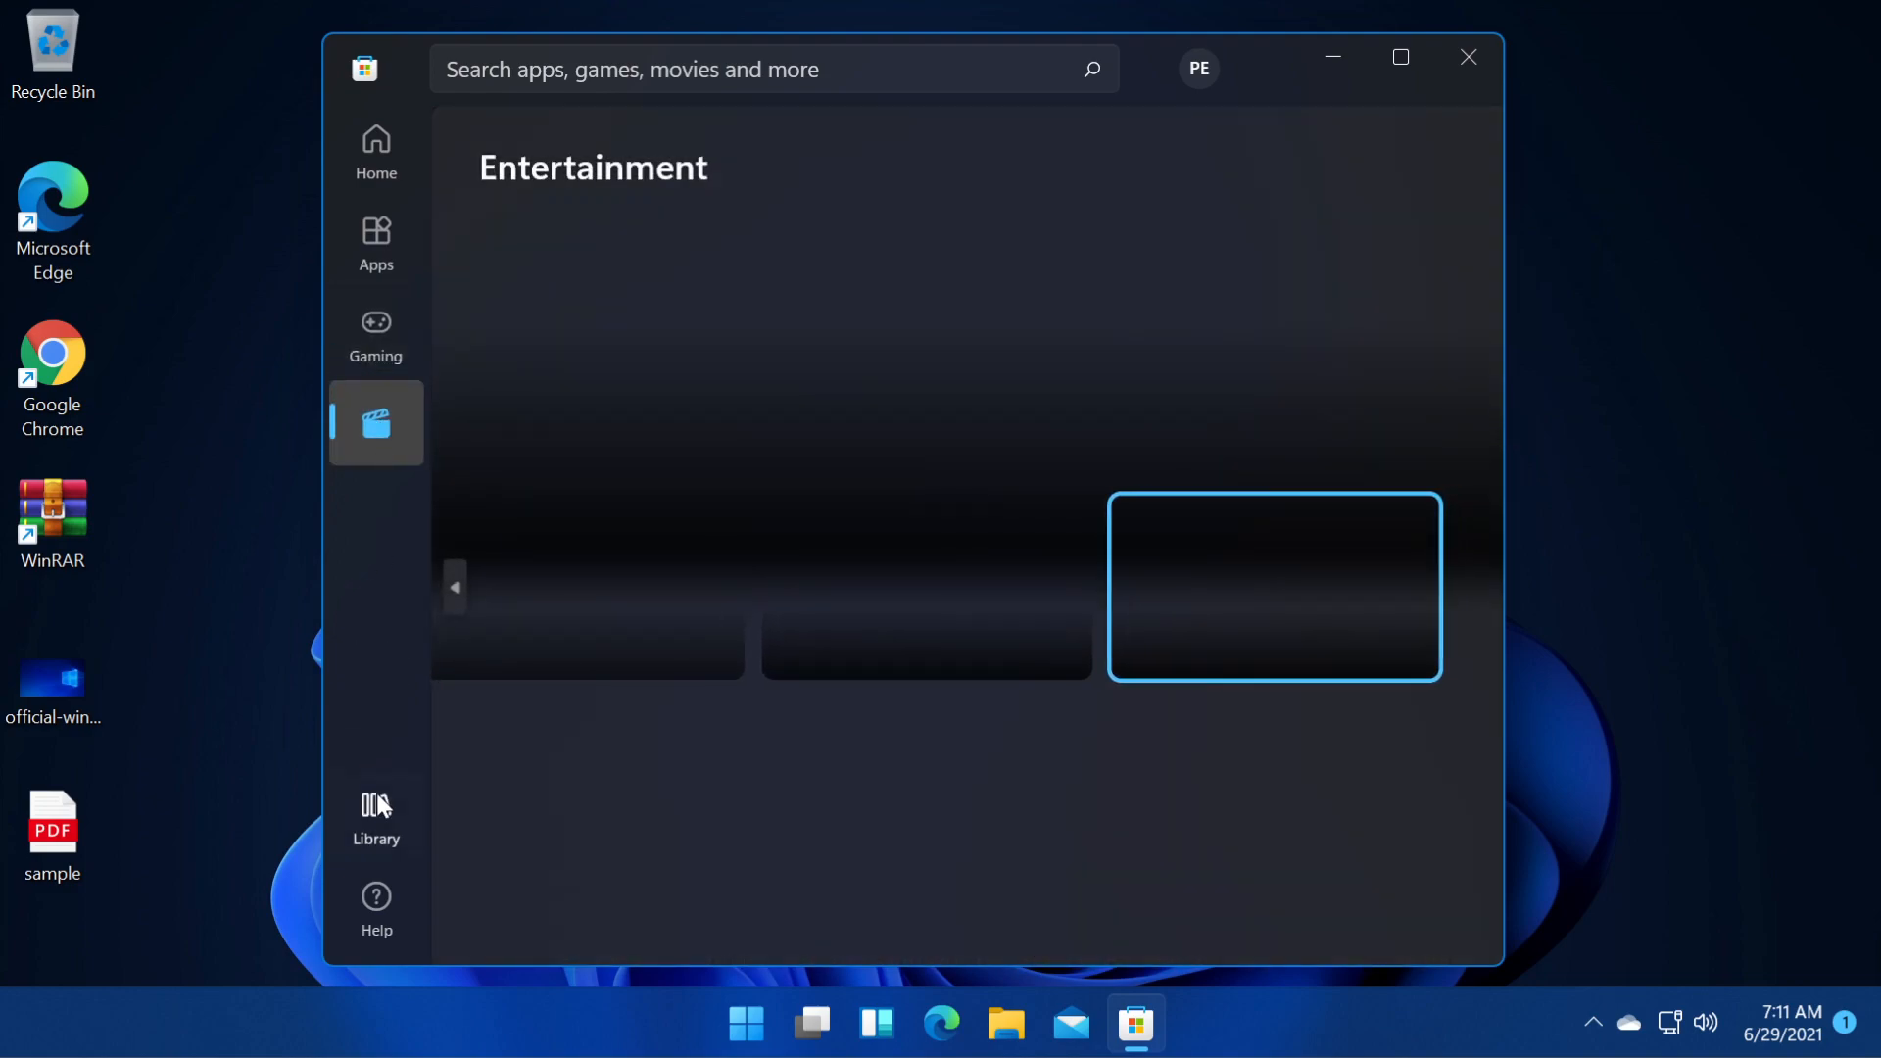
left_click(375, 820)
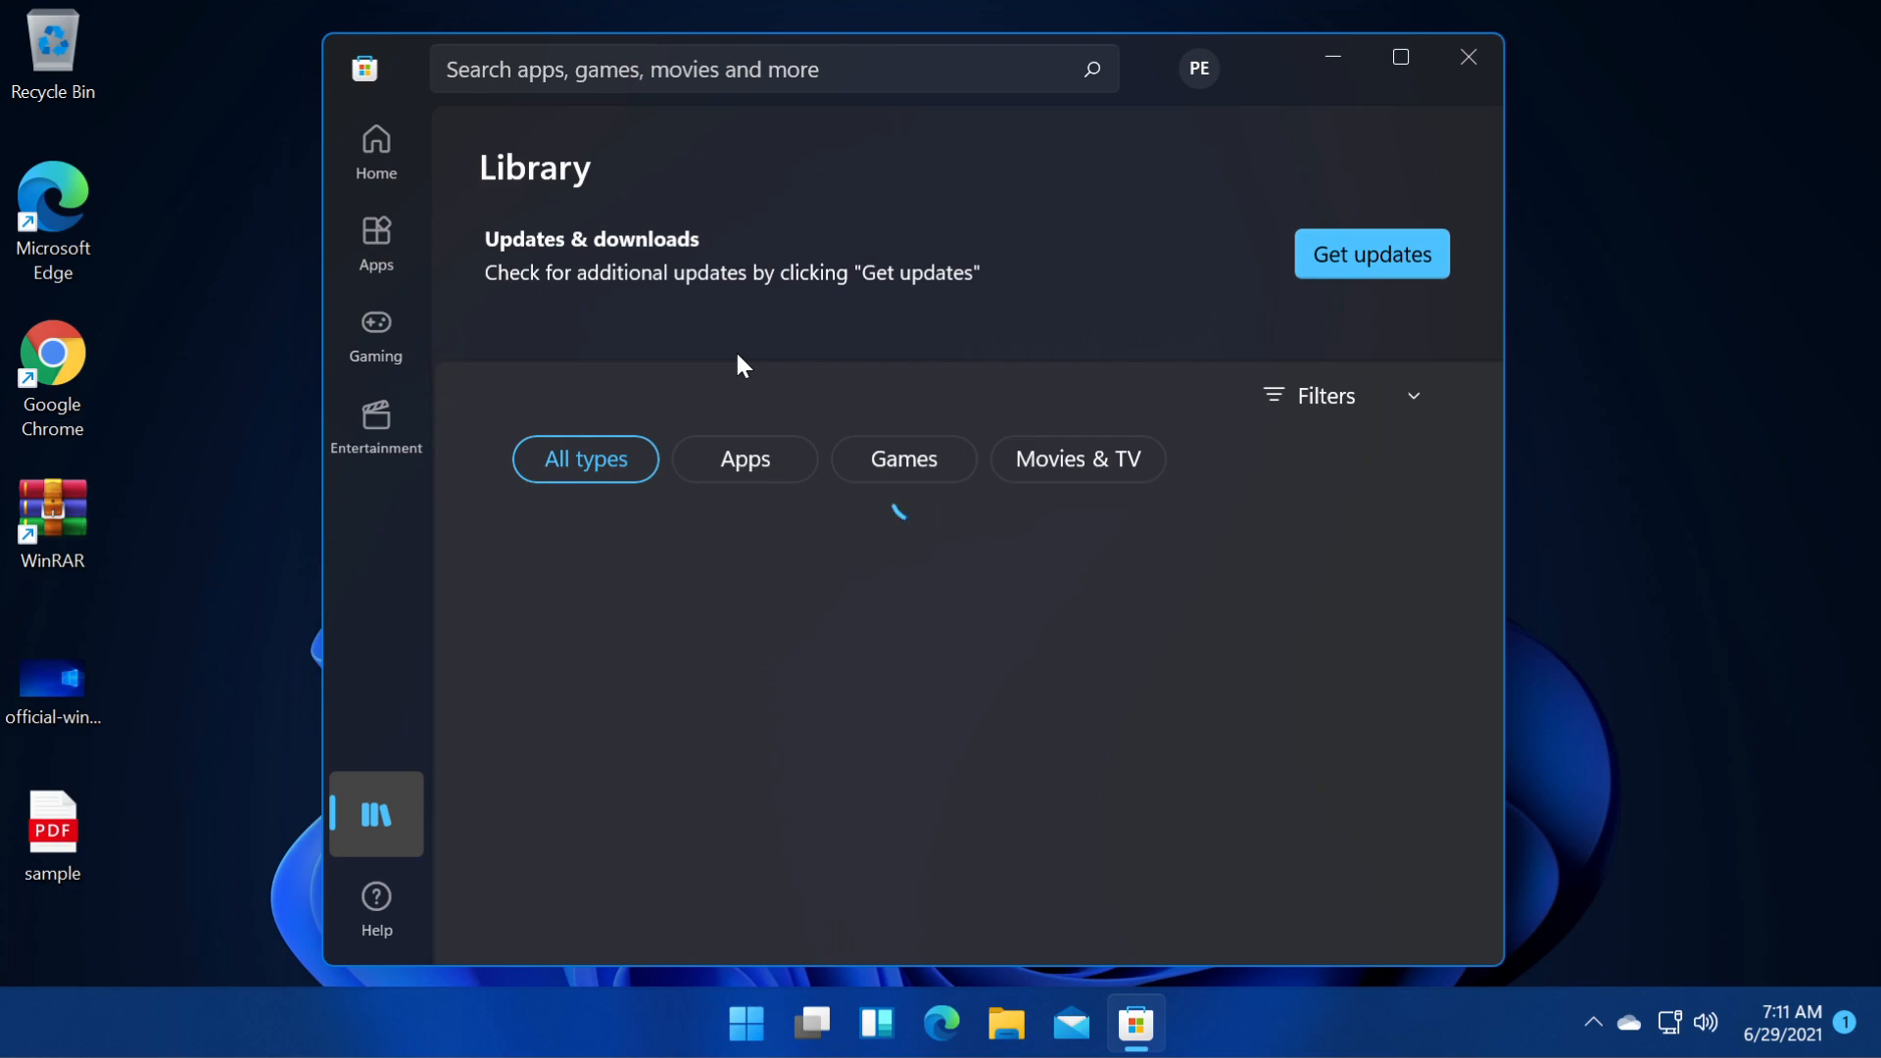
left_click(1372, 253)
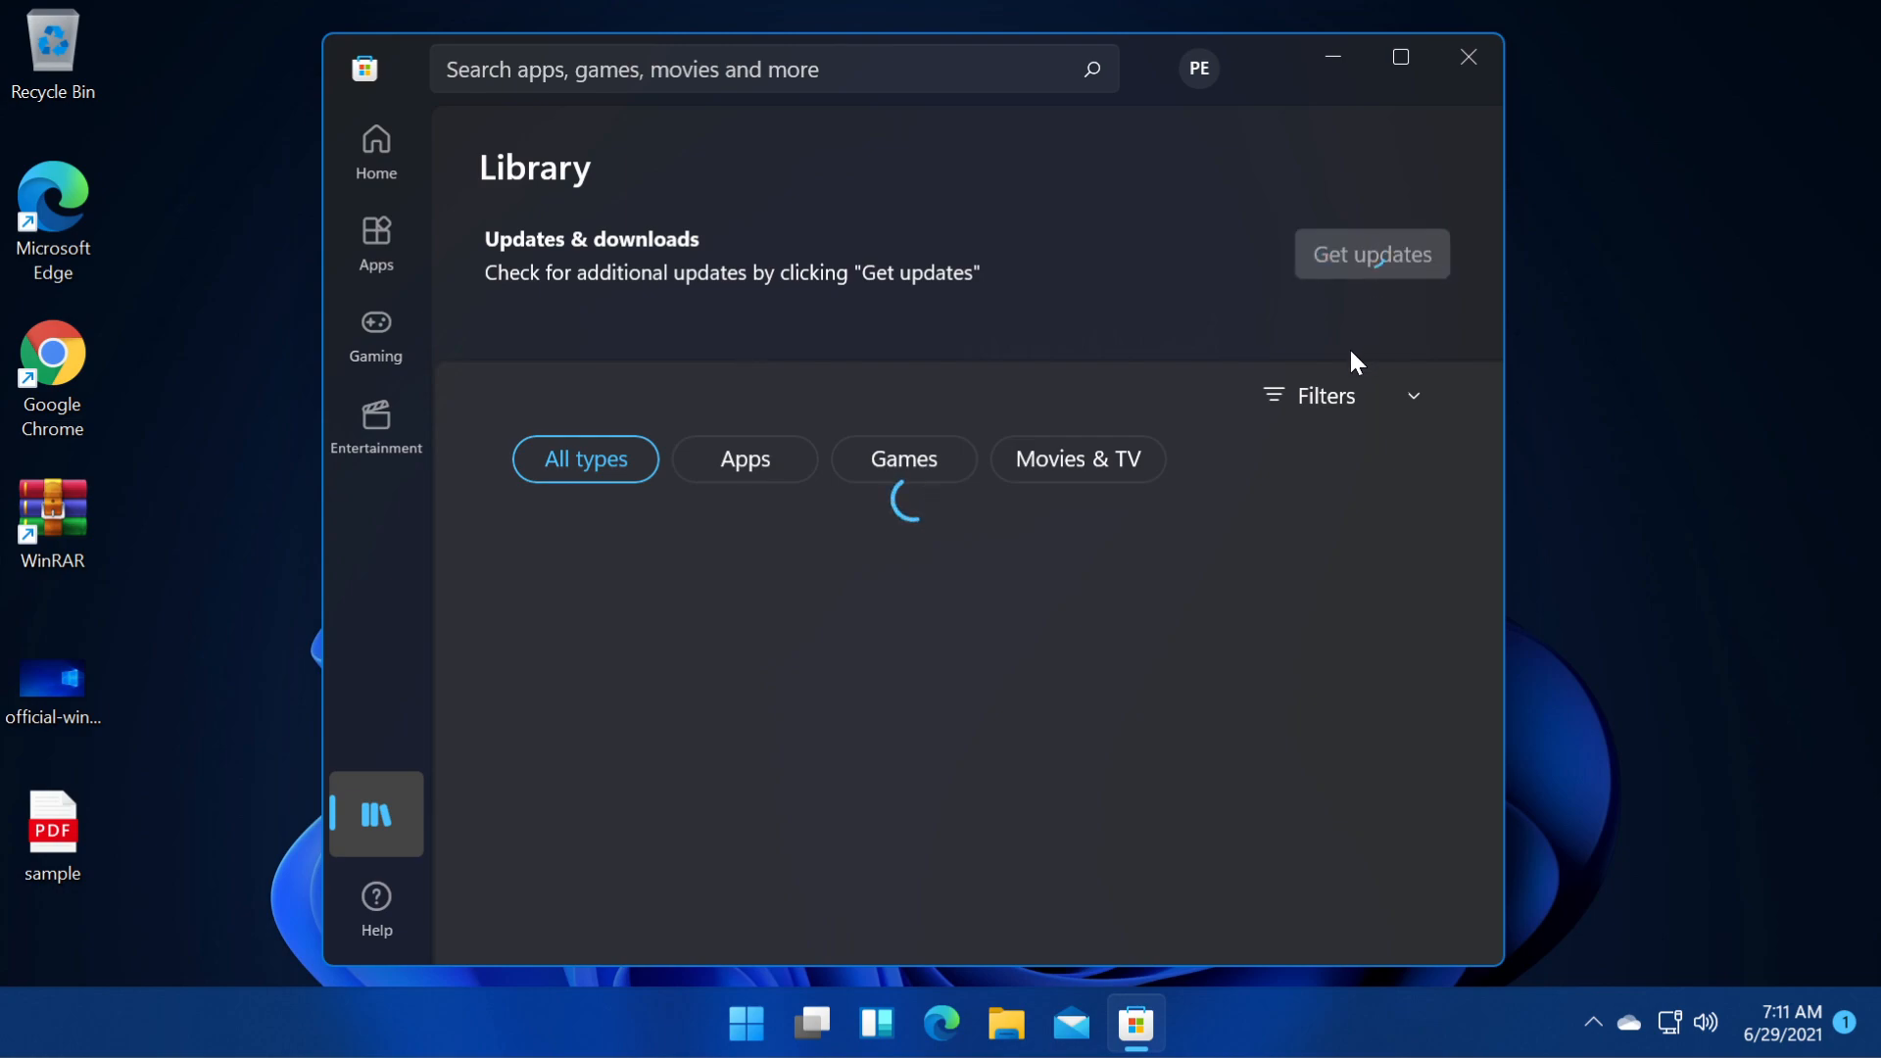
mouse_move(1106, 342)
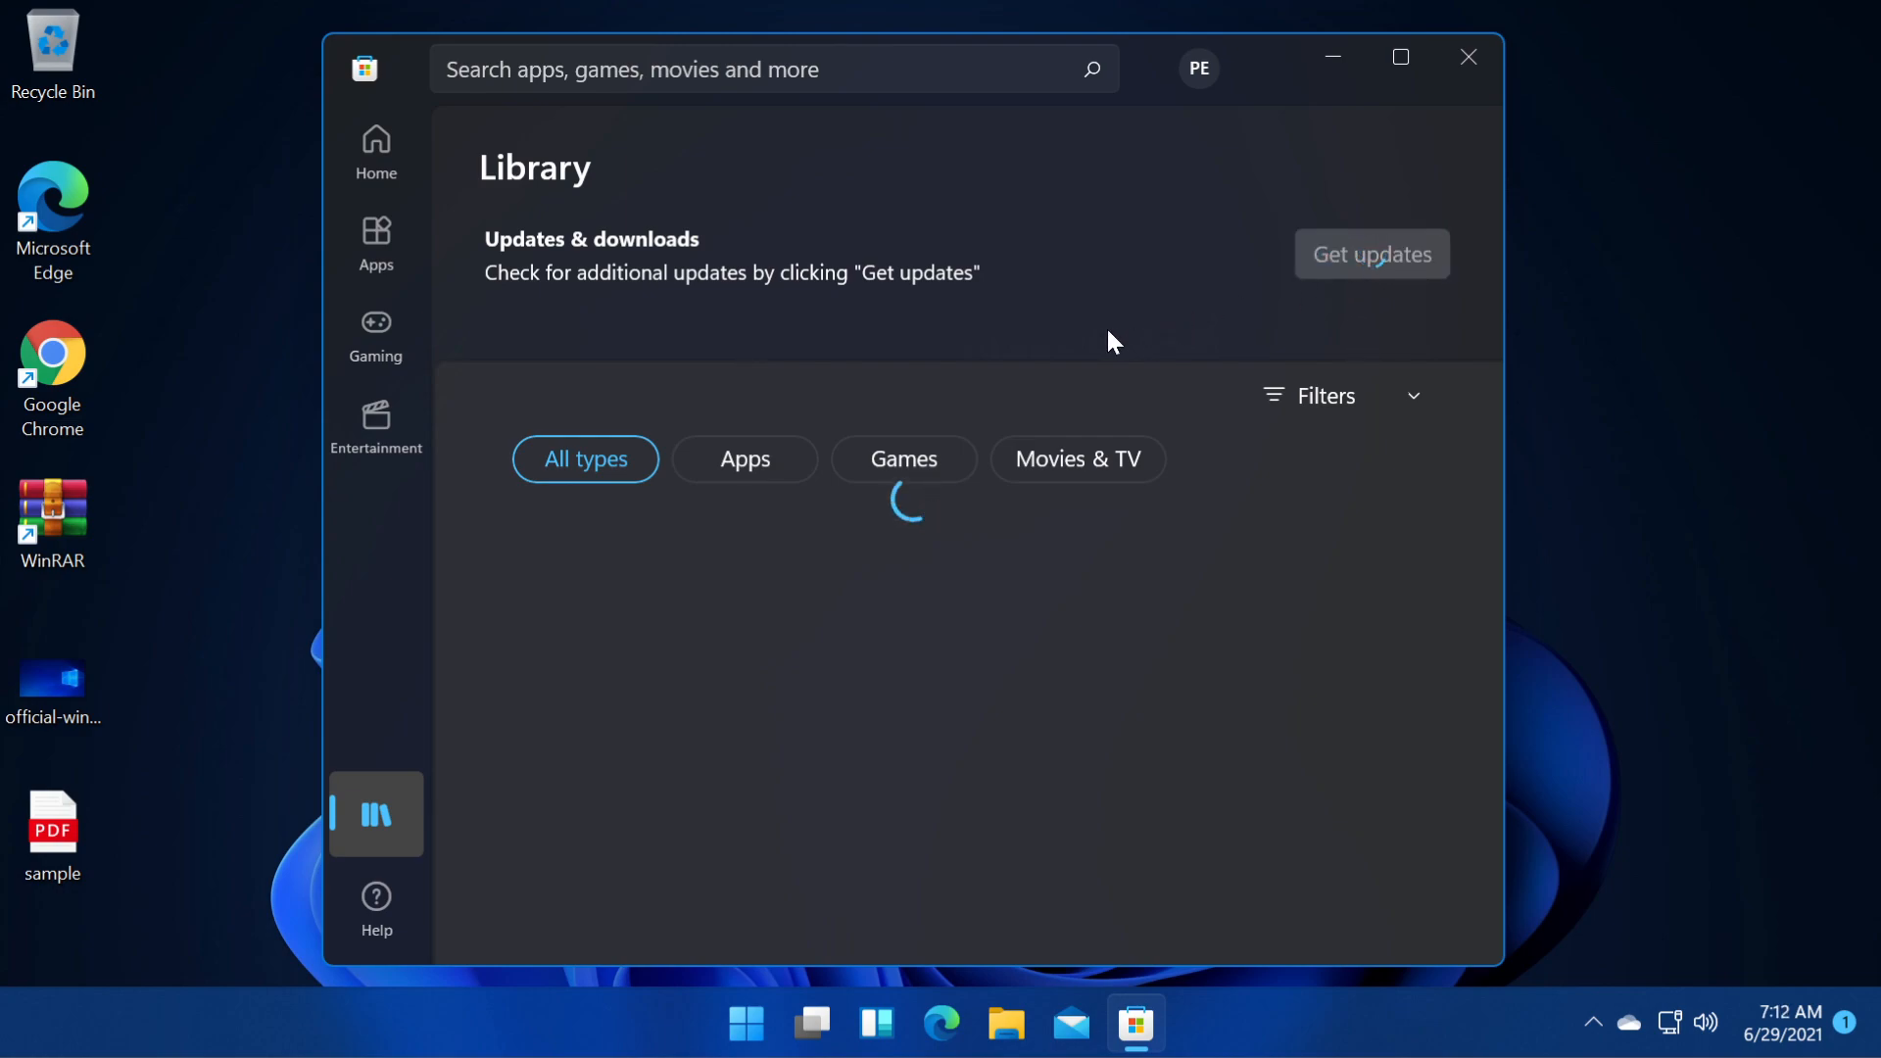
mouse_move(1016, 344)
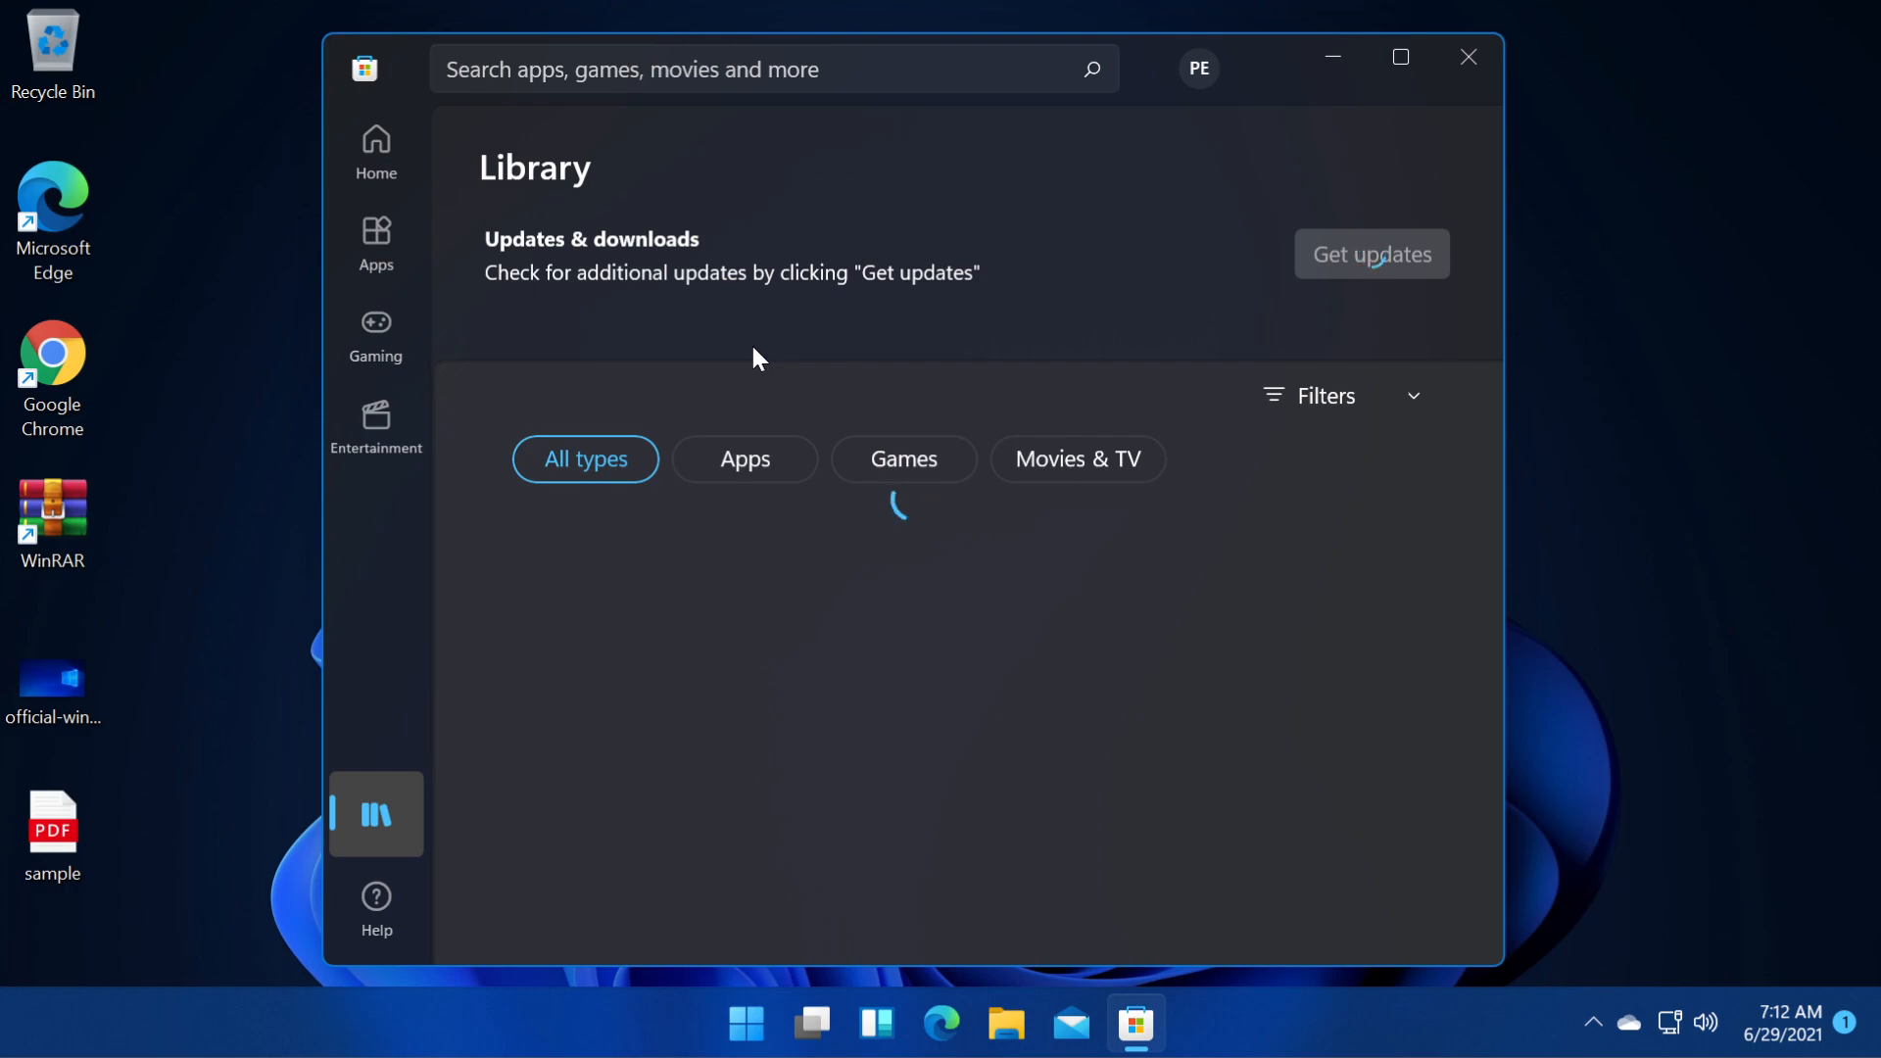
Search the Store for 'windows' to reach the Windows App Studio Installer page.
type("windows")
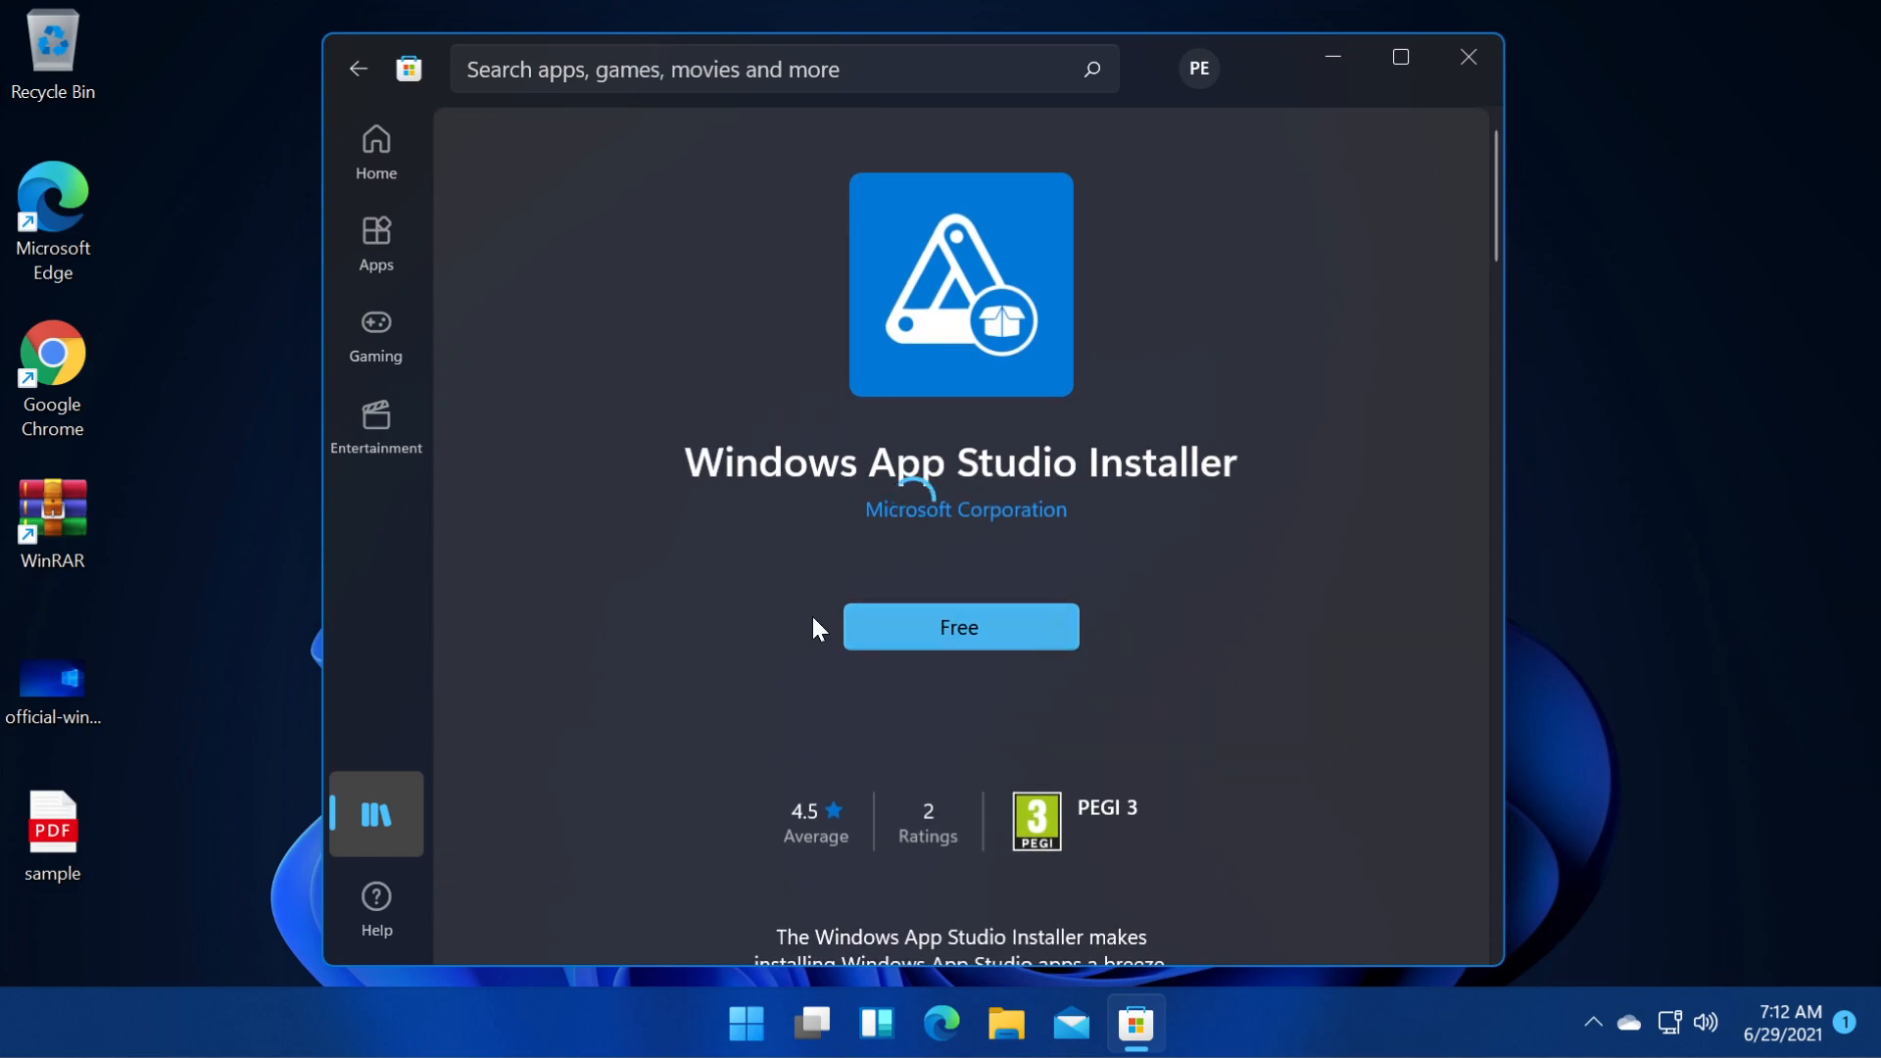
scroll("down", 3)
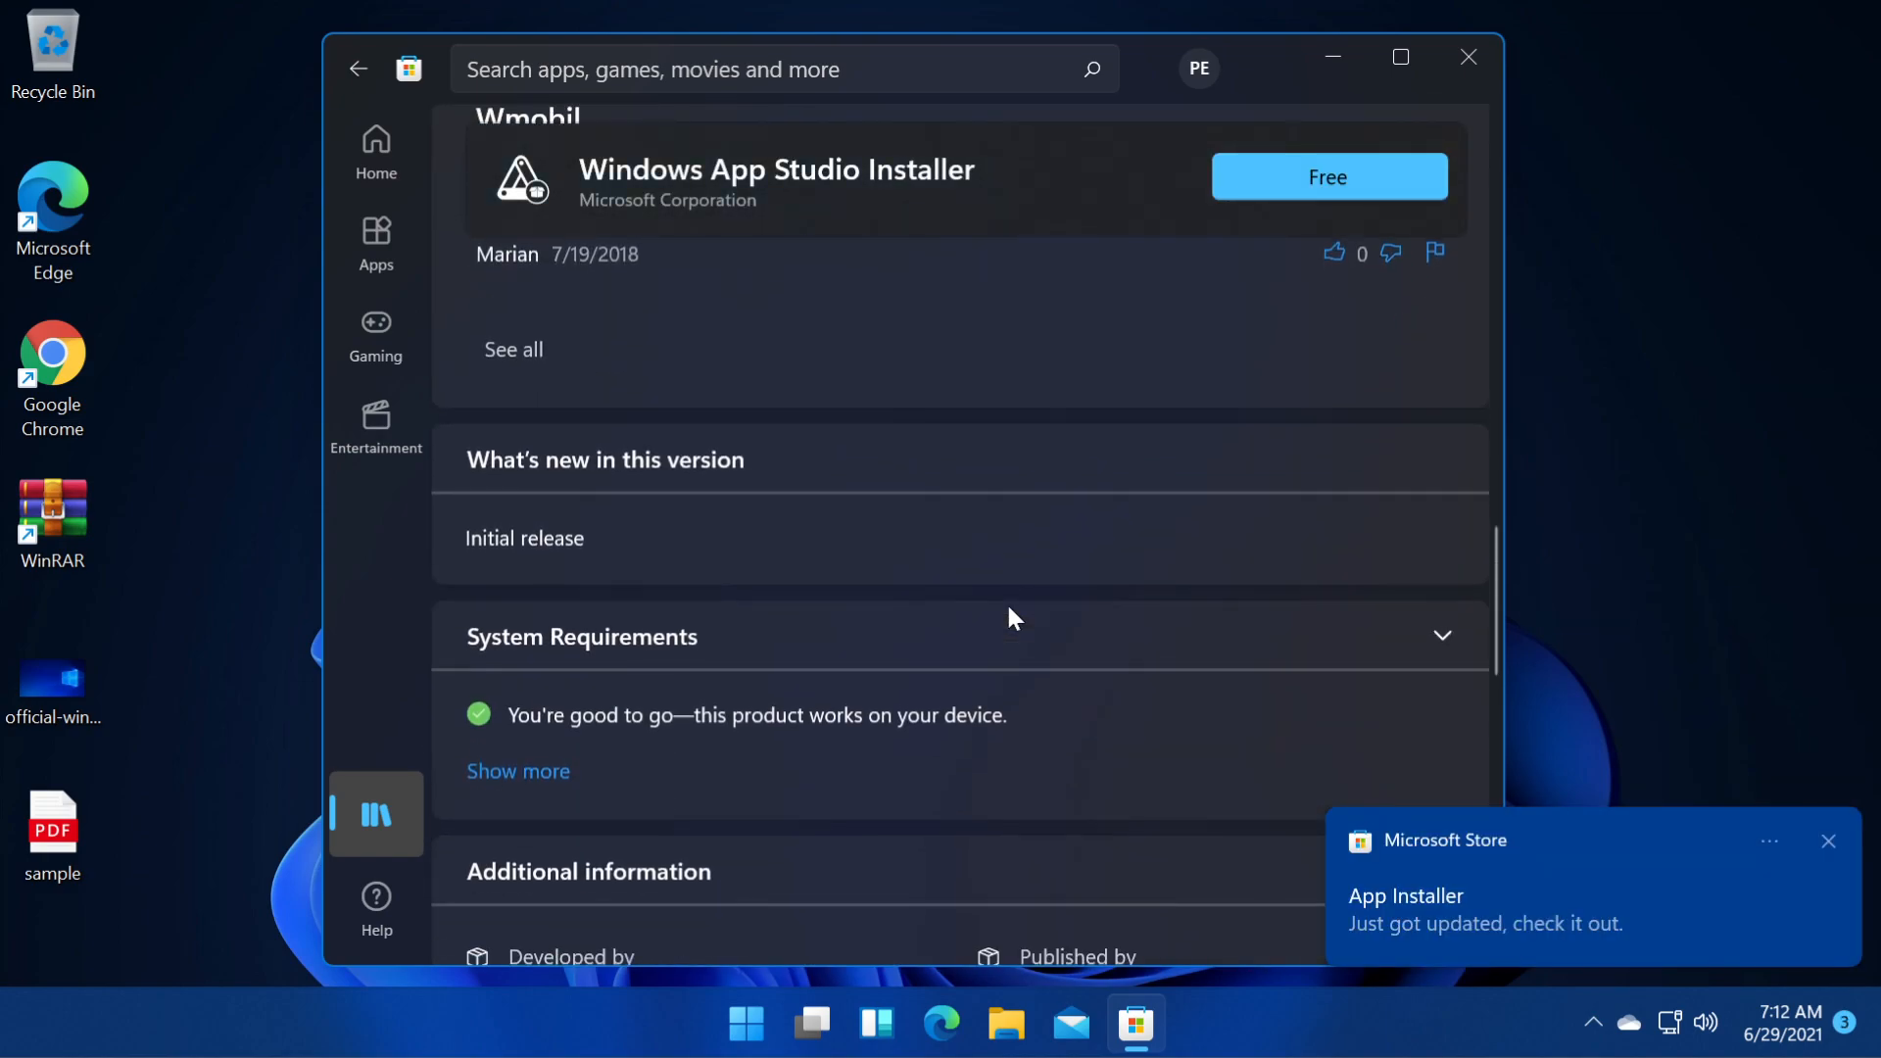
scroll("down", 3)
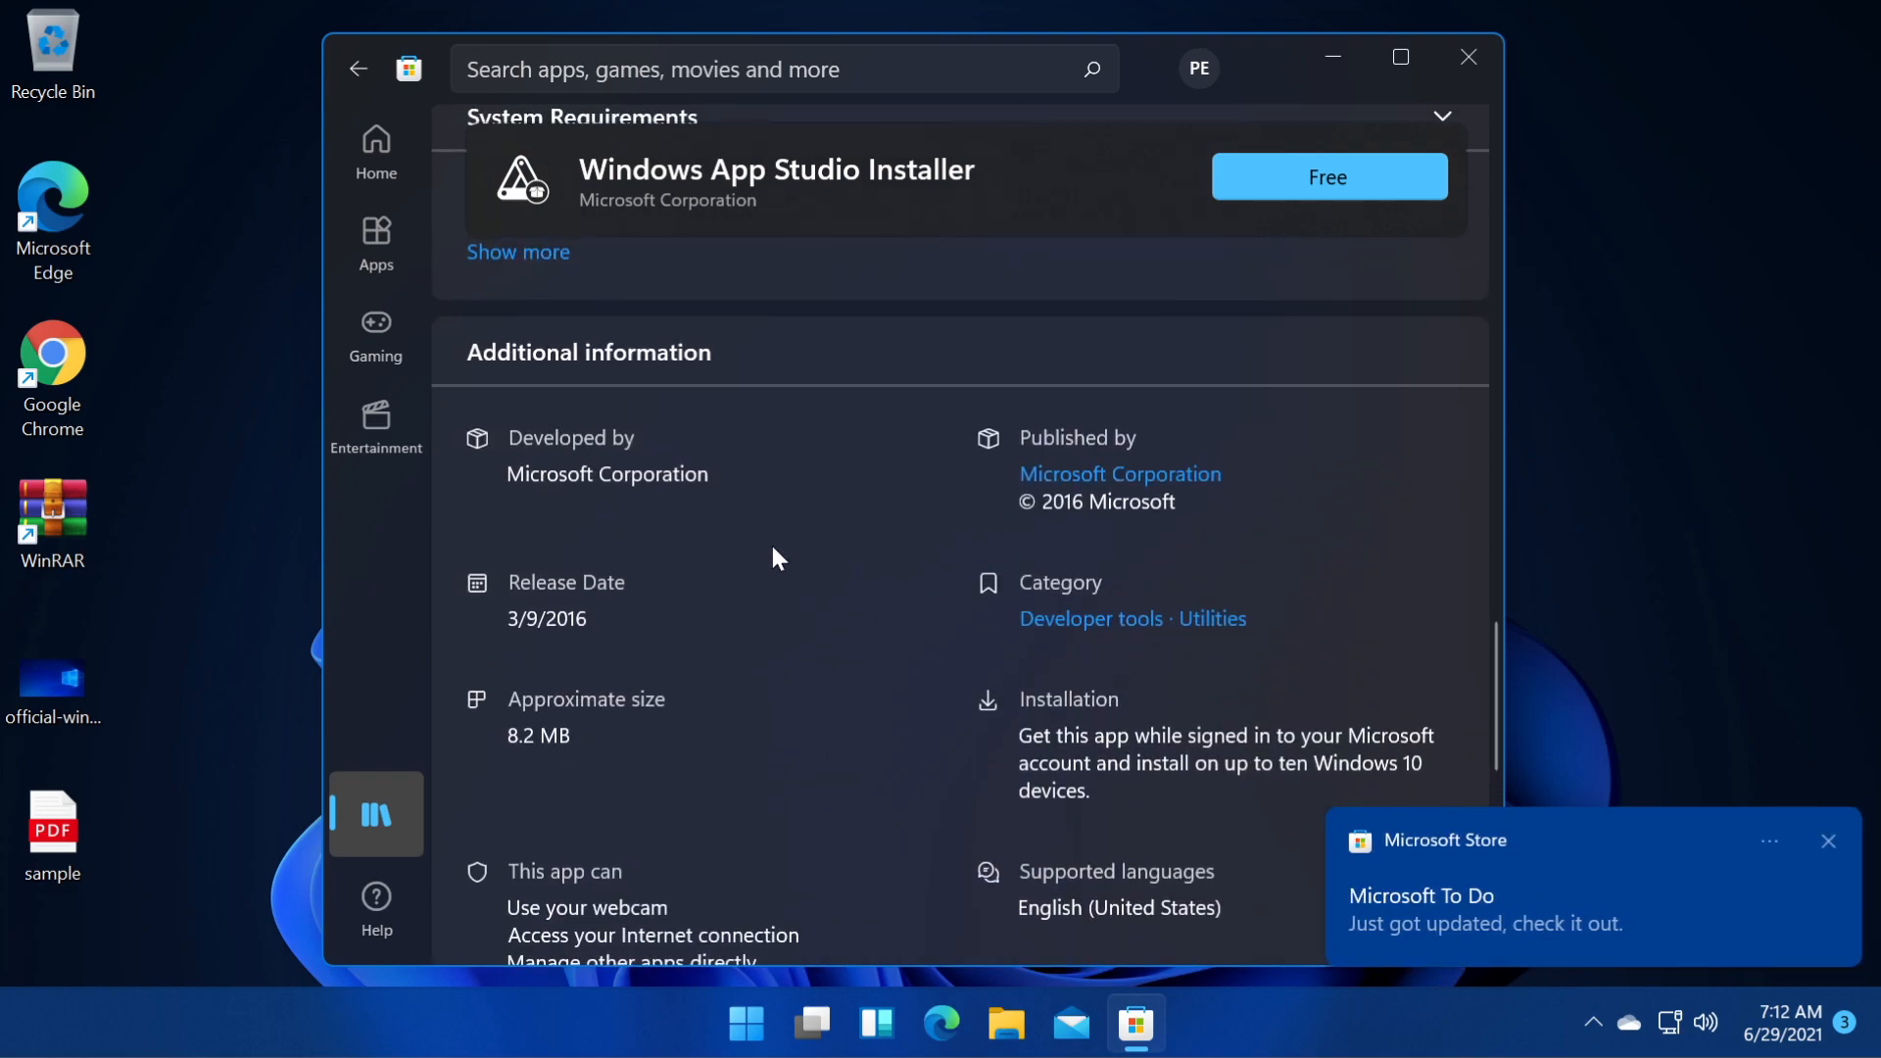
scroll("down", 3)
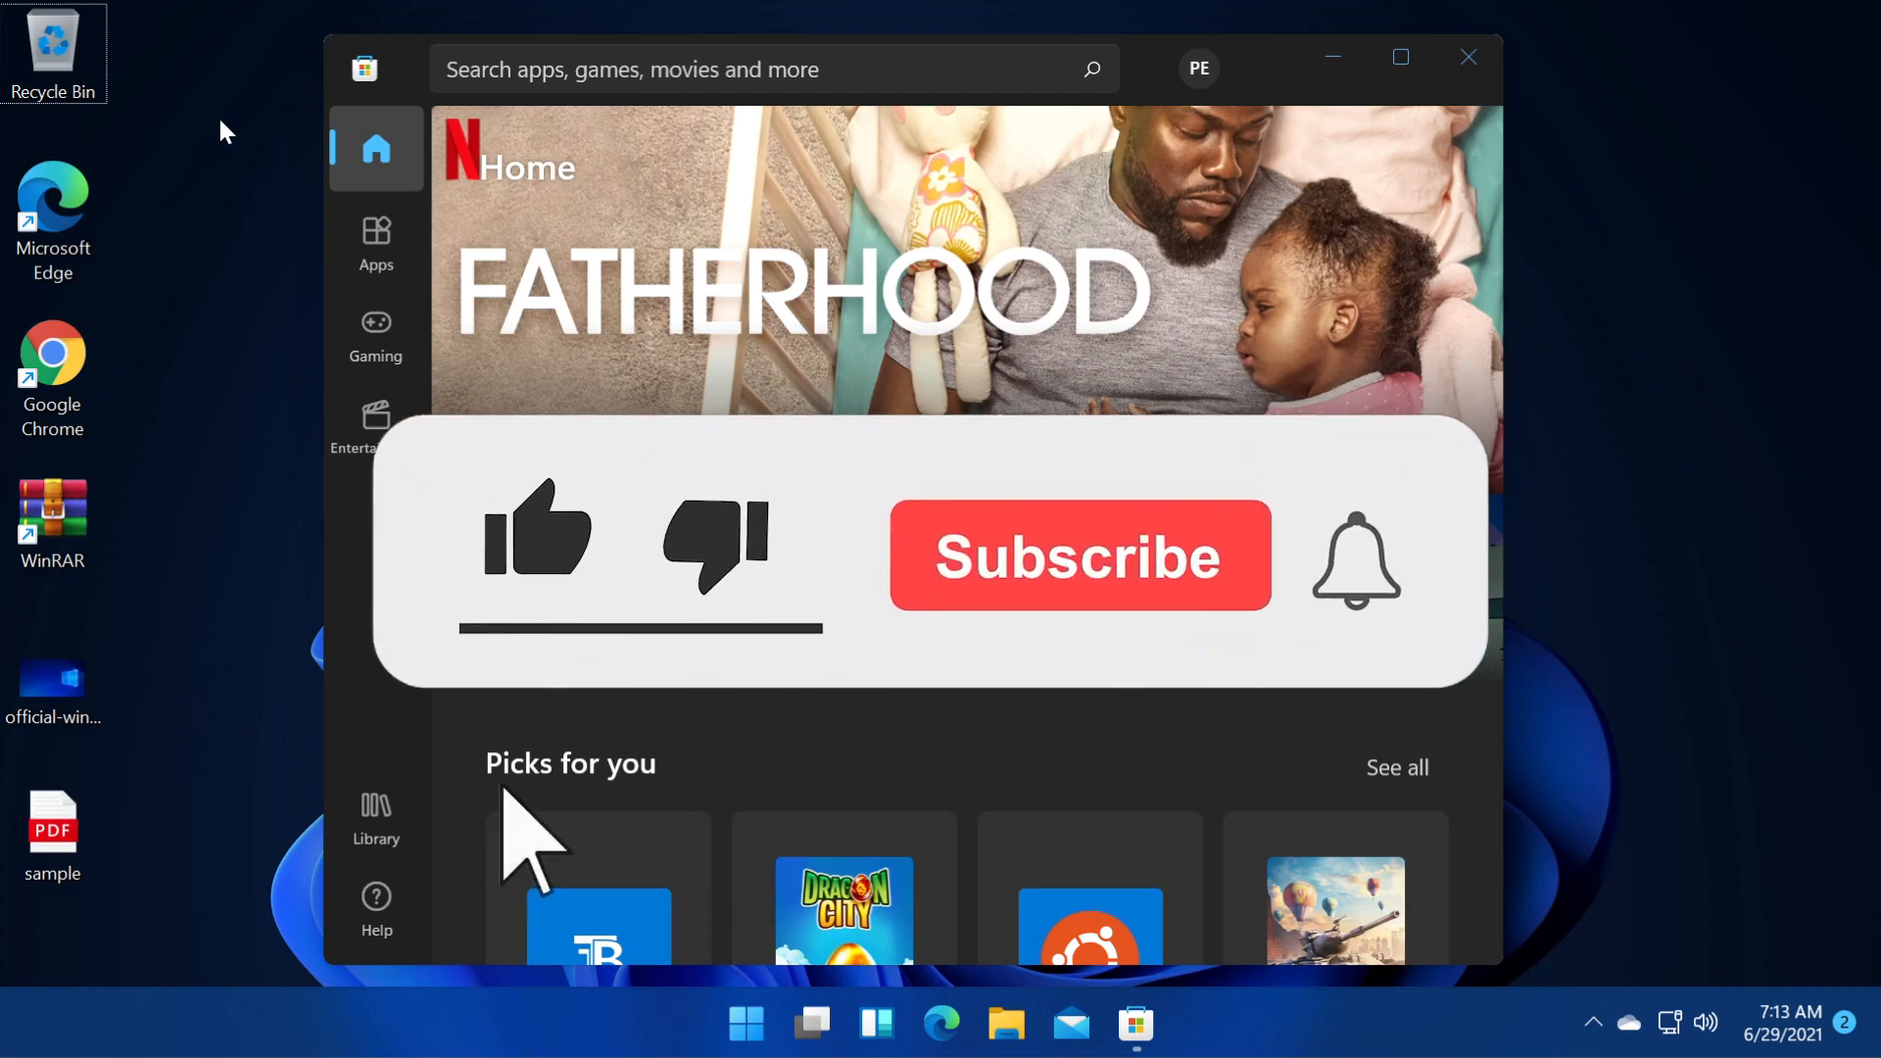
Go back to the Store's Home page with App Installer and Microsoft To Do updated.
left_click(534, 534)
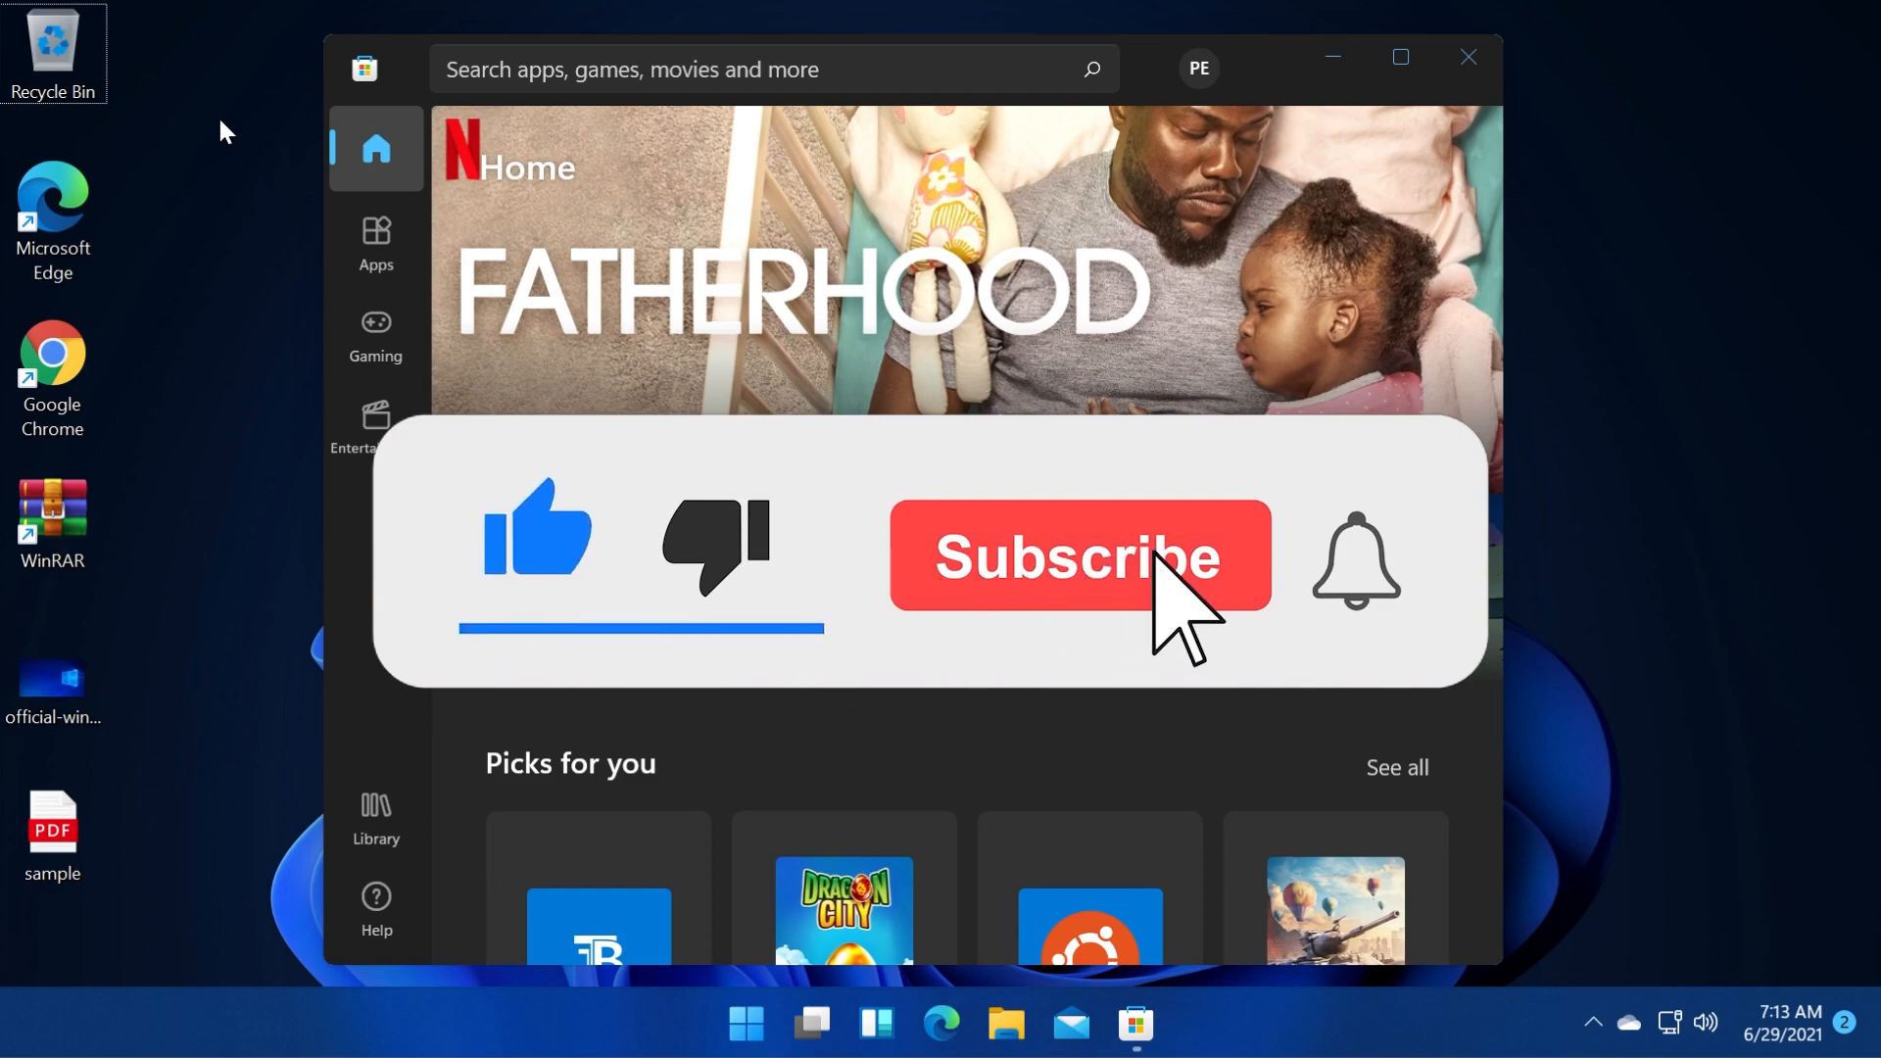
left_click(1078, 554)
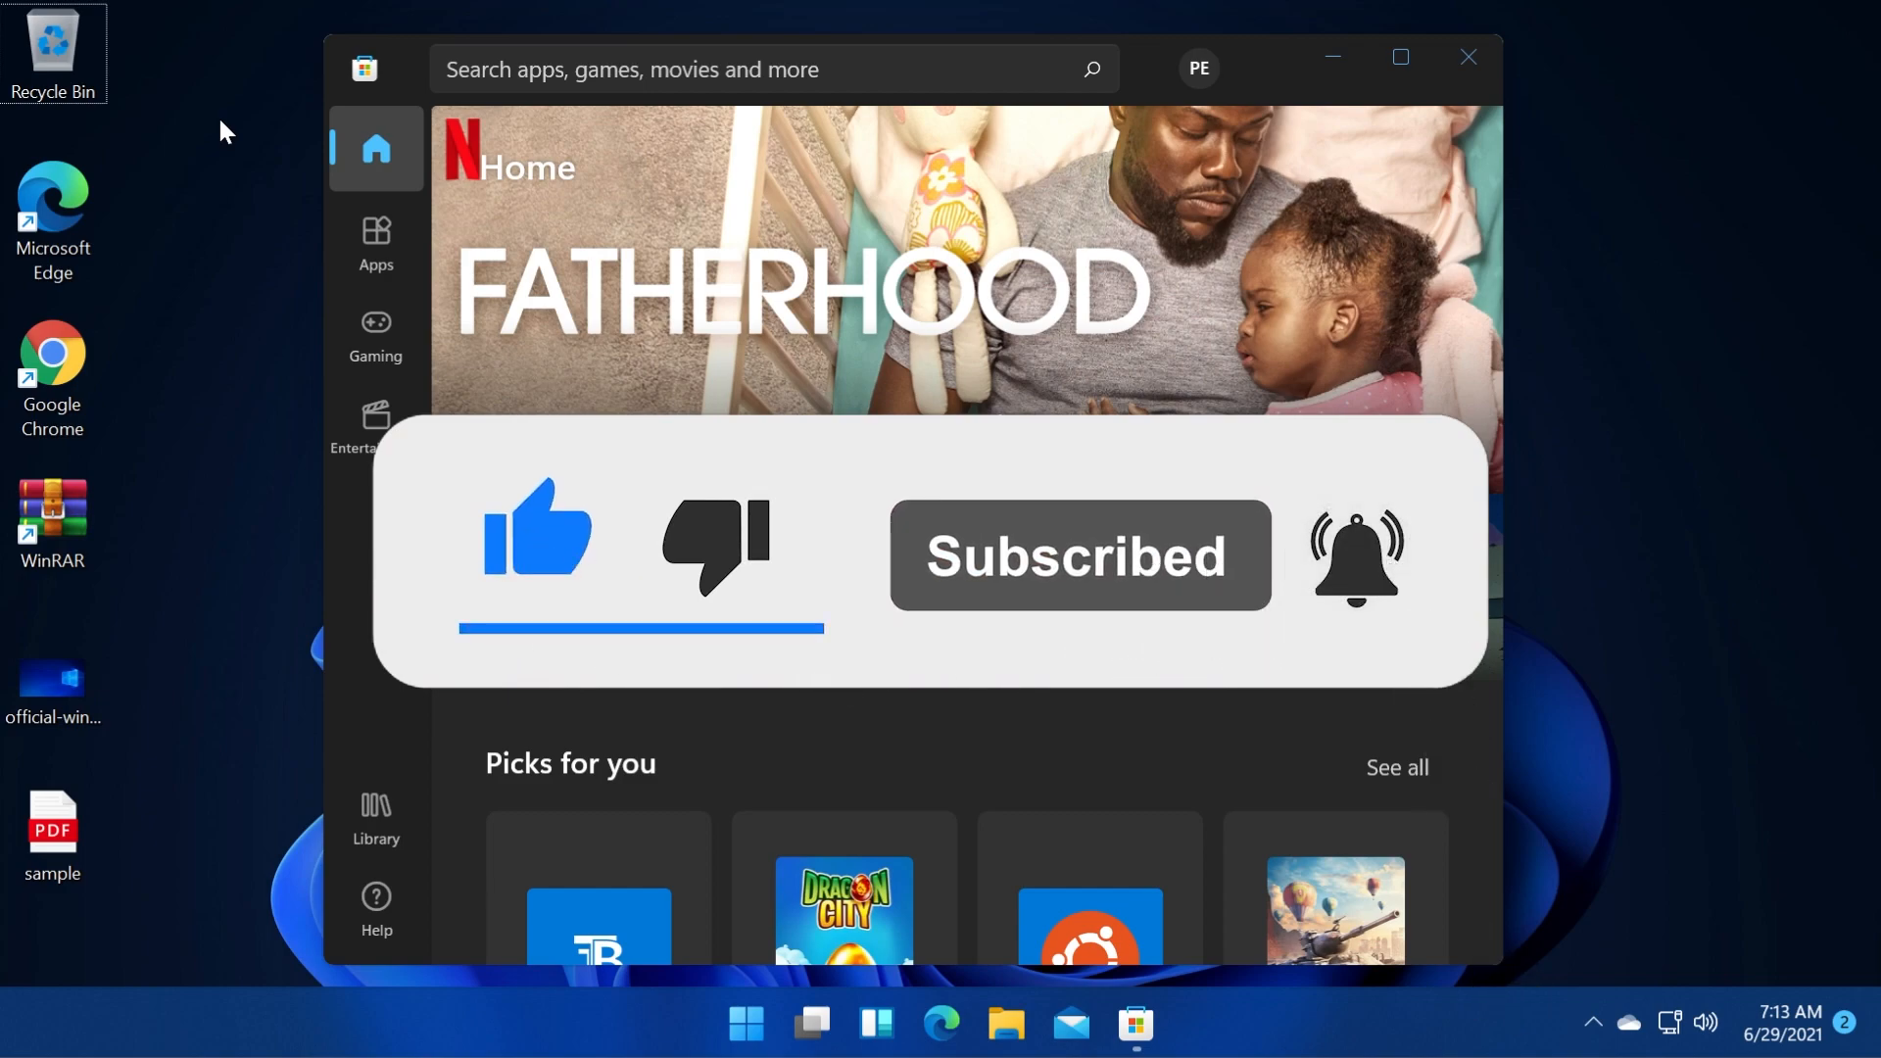